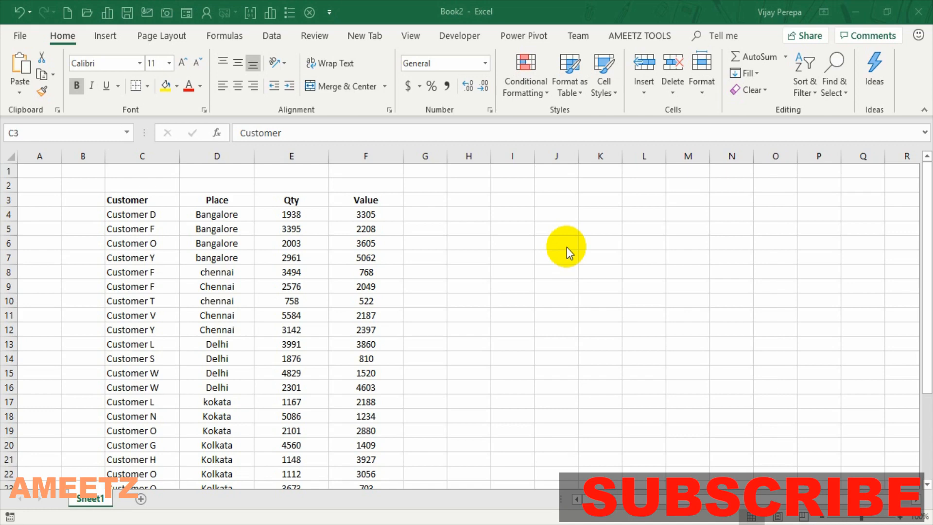
mouse_move(157, 225)
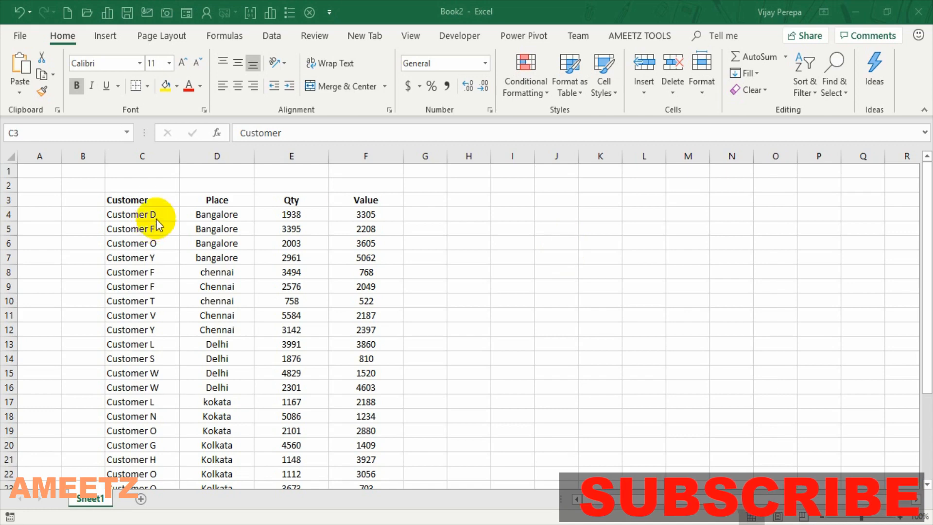
Begin a custom sort on the Customer table with headers recognised and view the extra Sort Options
click(141, 199)
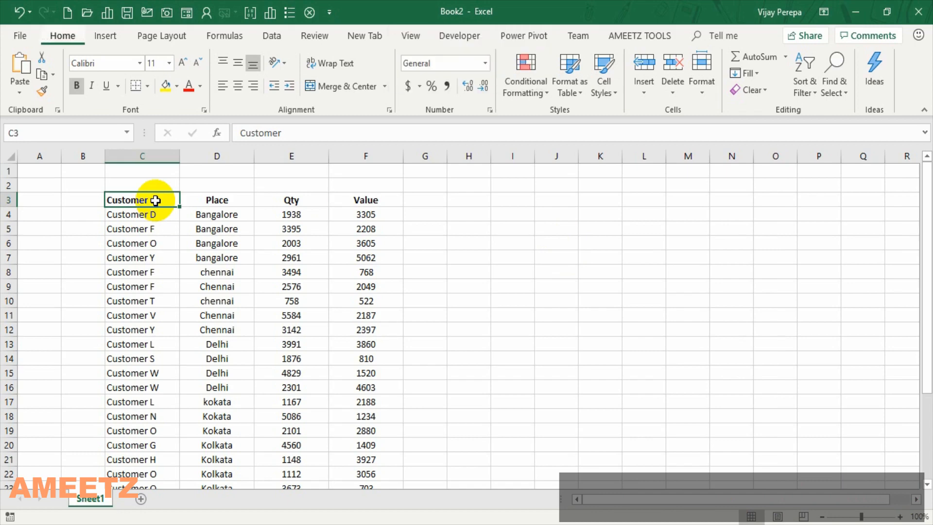
click(803, 71)
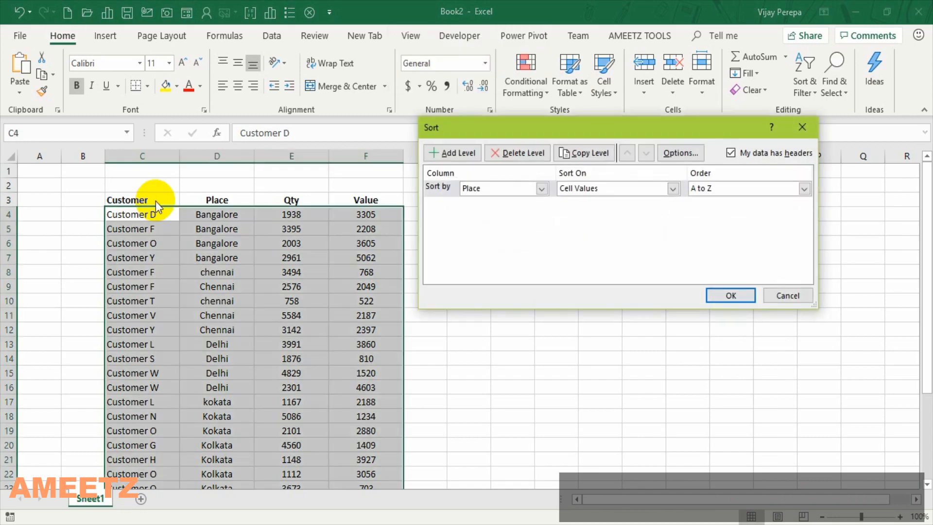
mouse_move(494, 261)
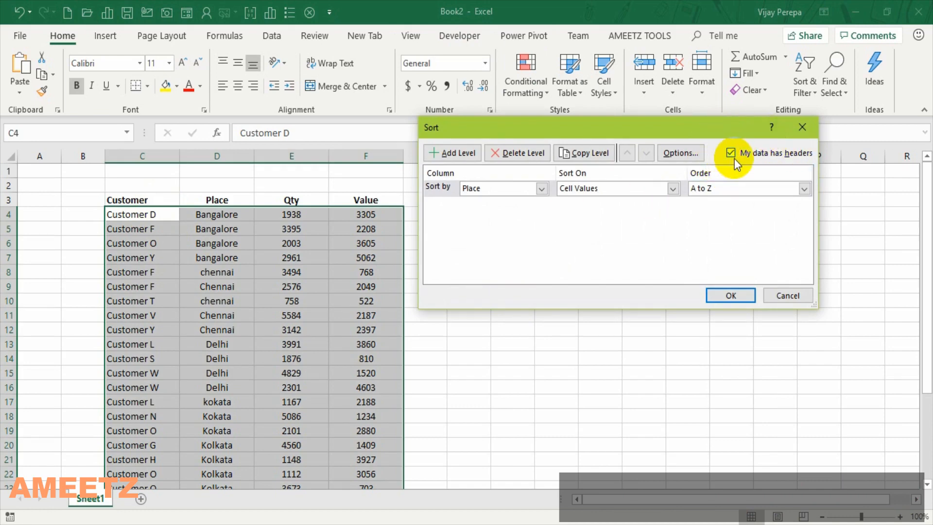
mouse_move(720, 189)
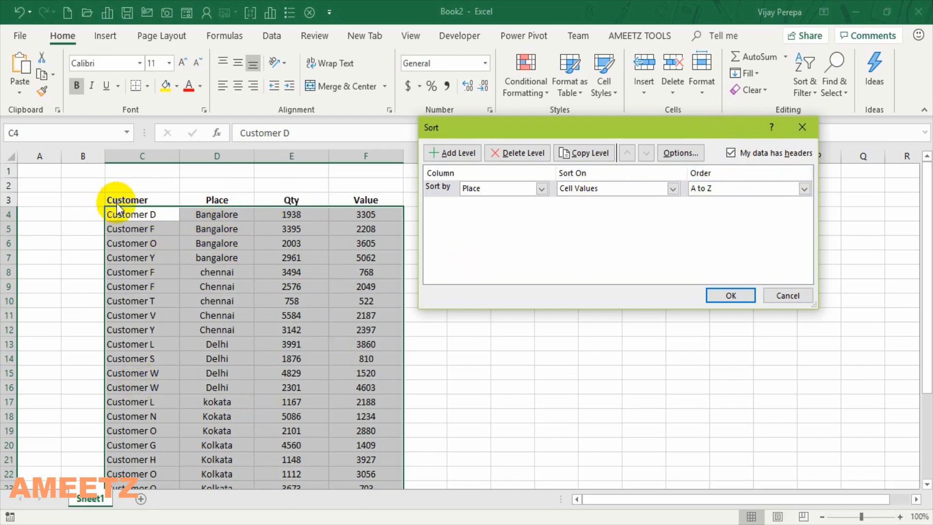
click(731, 153)
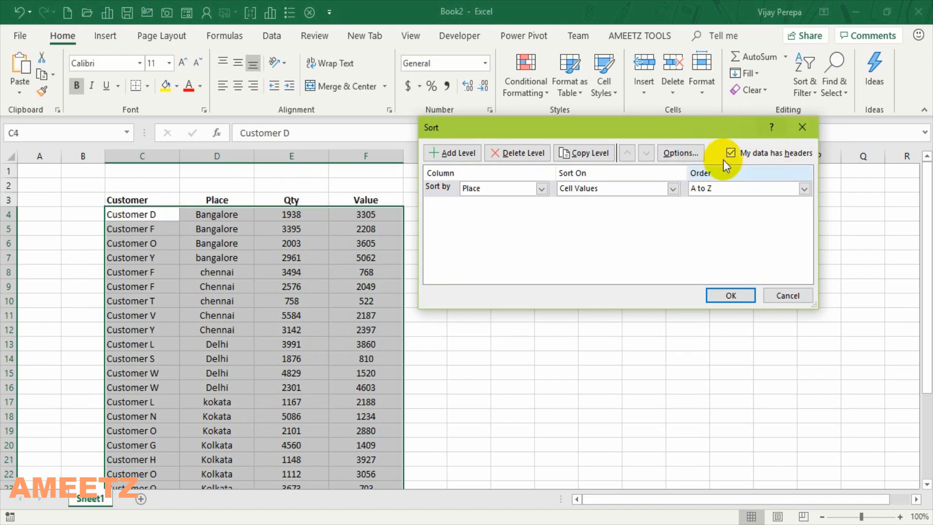
click(679, 153)
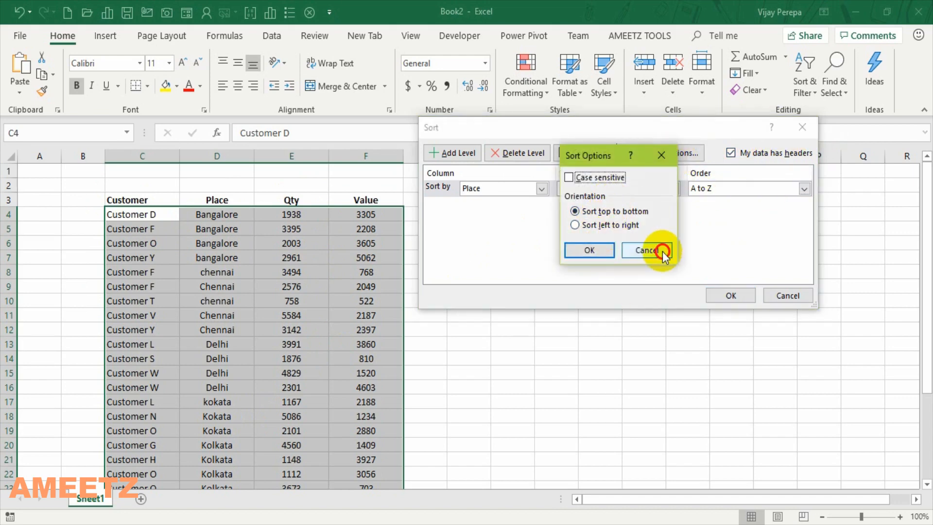
Cancel the Sort Options dialog, leaving case sensitivity off
click(647, 250)
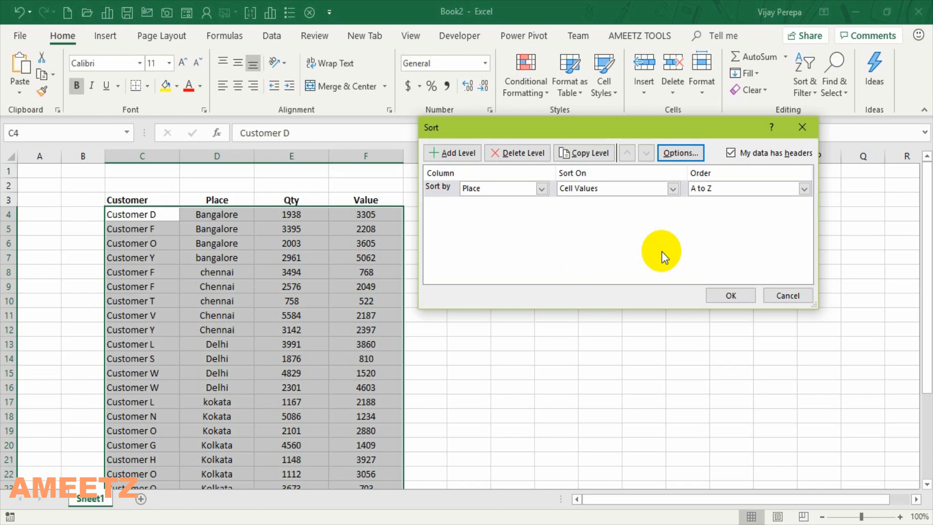
mouse_move(657, 256)
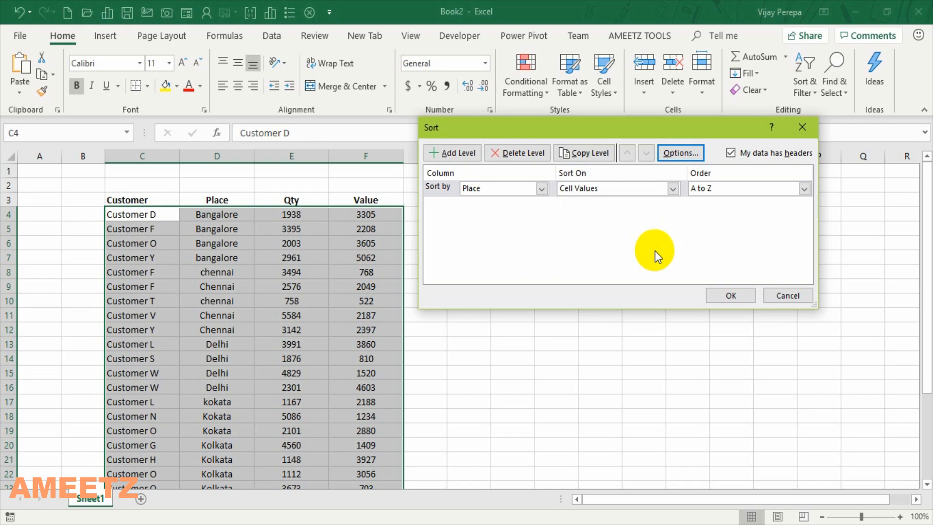
mouse_move(519, 223)
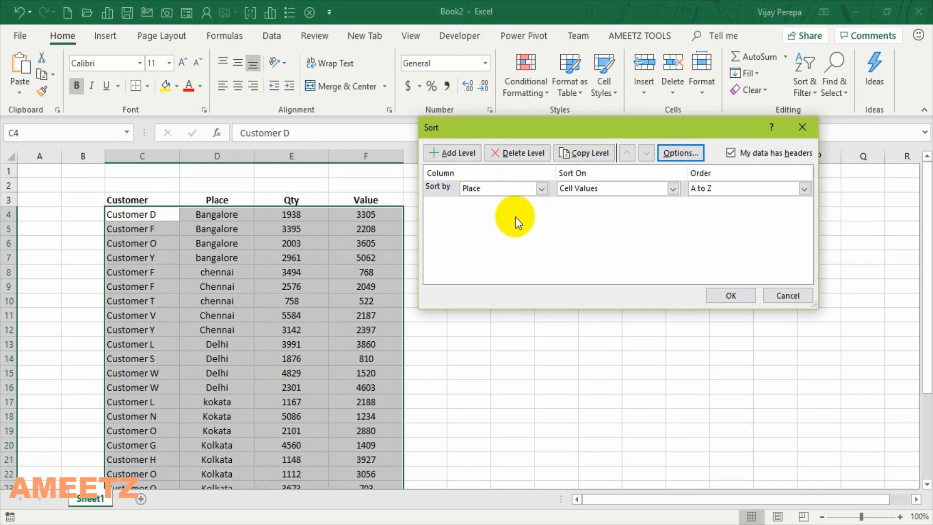
Review the Place / Cell Values / A to Z settings, cancel the reopened sort and clear the selection
click(541, 188)
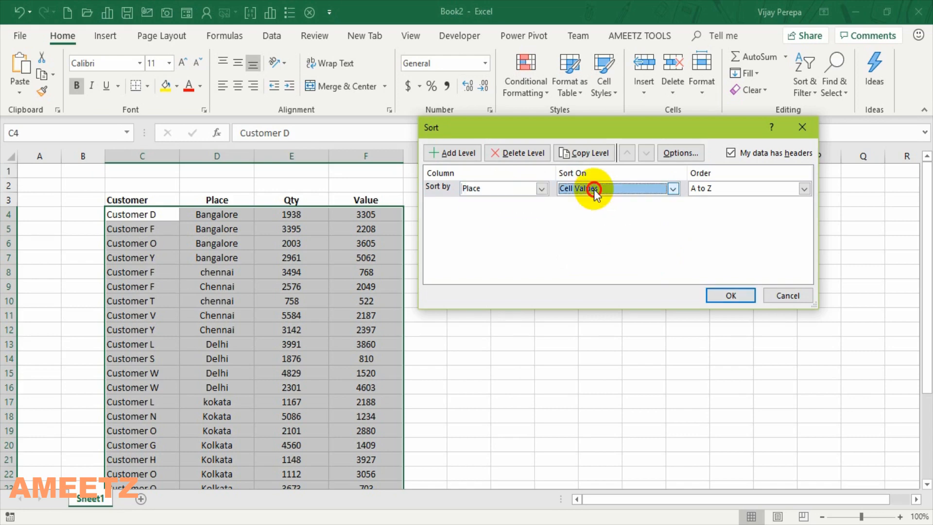
click(804, 187)
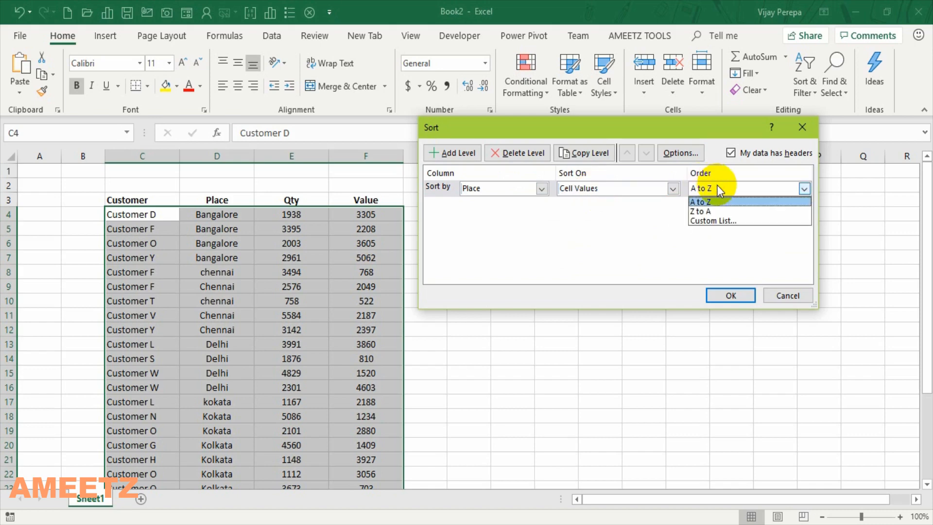
click(700, 201)
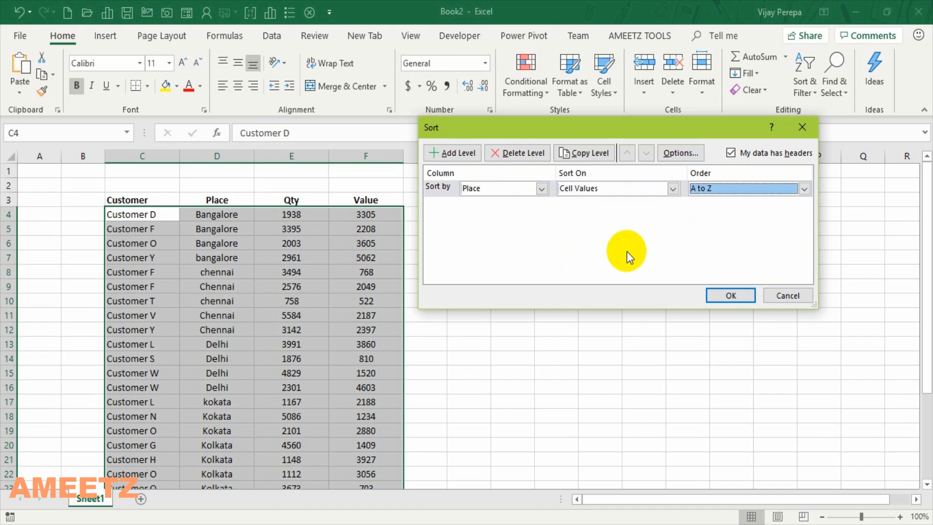
mouse_move(717, 94)
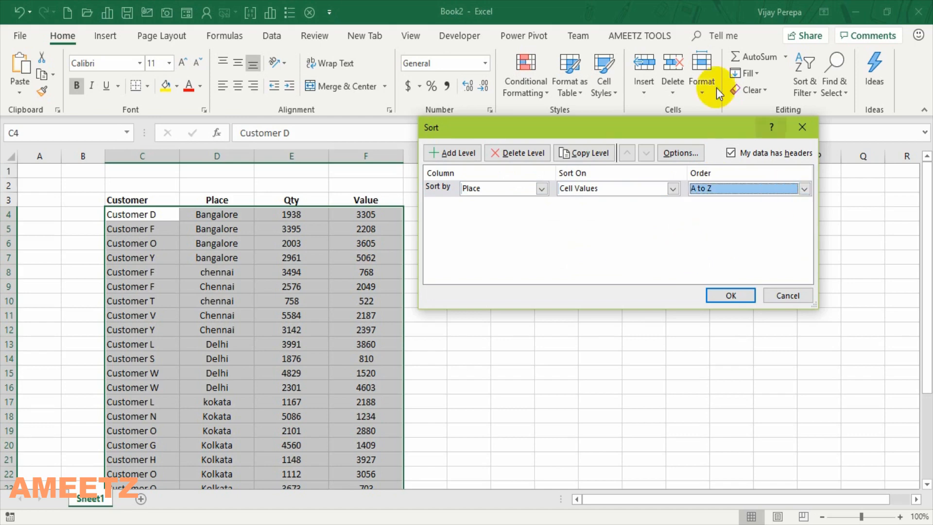
mouse_move(578, 250)
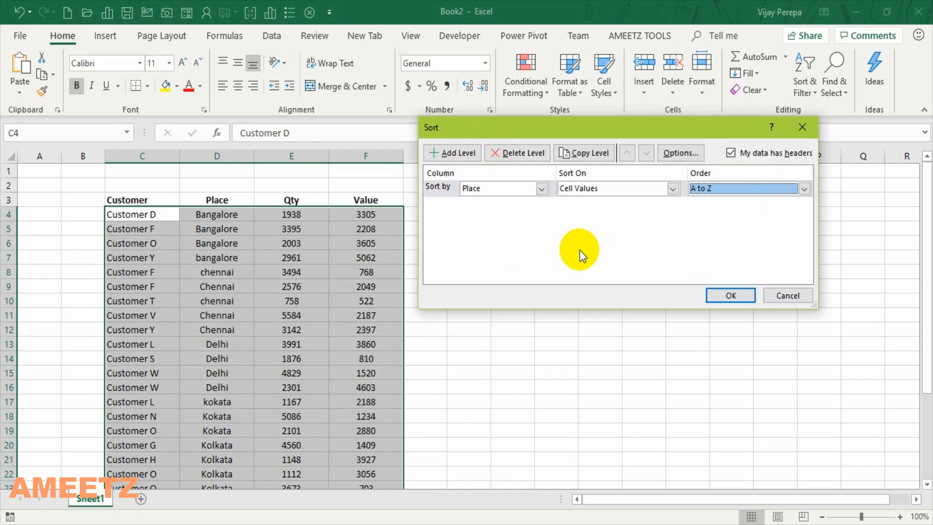
mouse_move(581, 255)
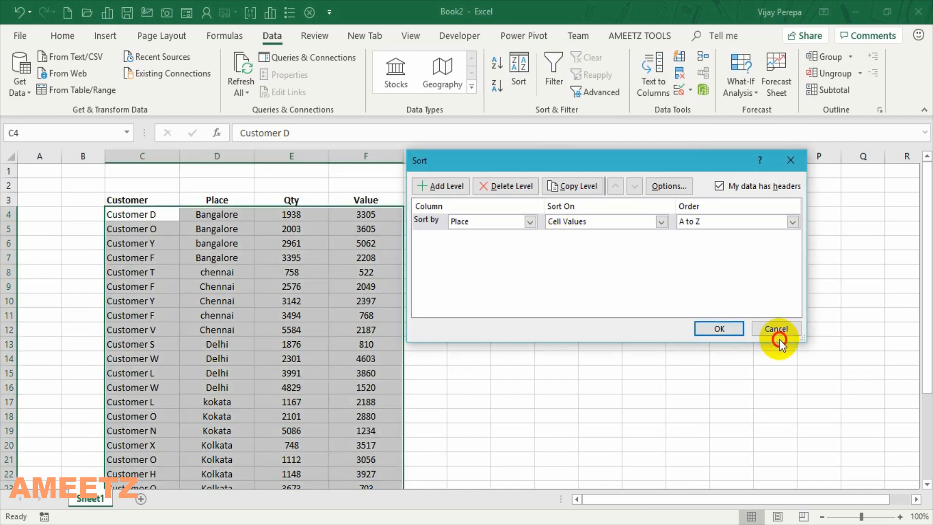
click(776, 328)
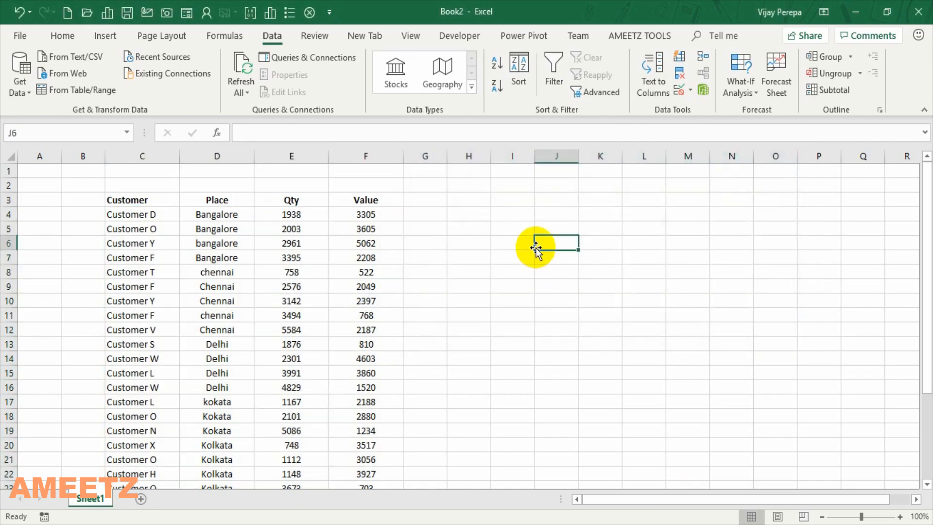
click(395, 70)
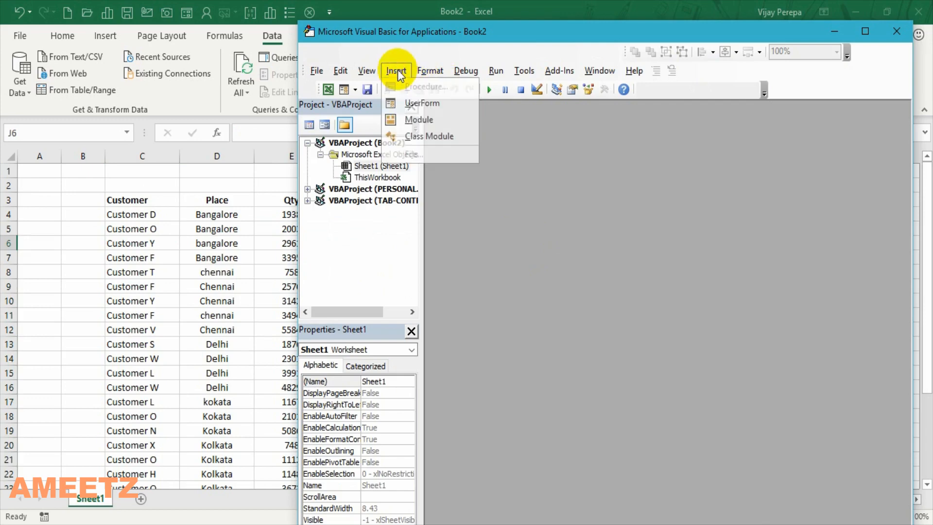
Insert a new module and start a Sub named basicsortvideo
click(418, 119)
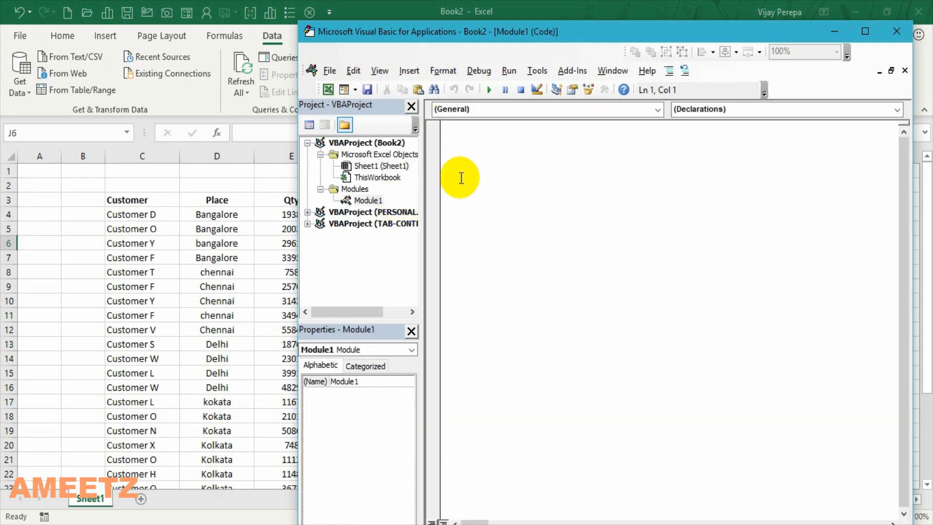
text(sub)
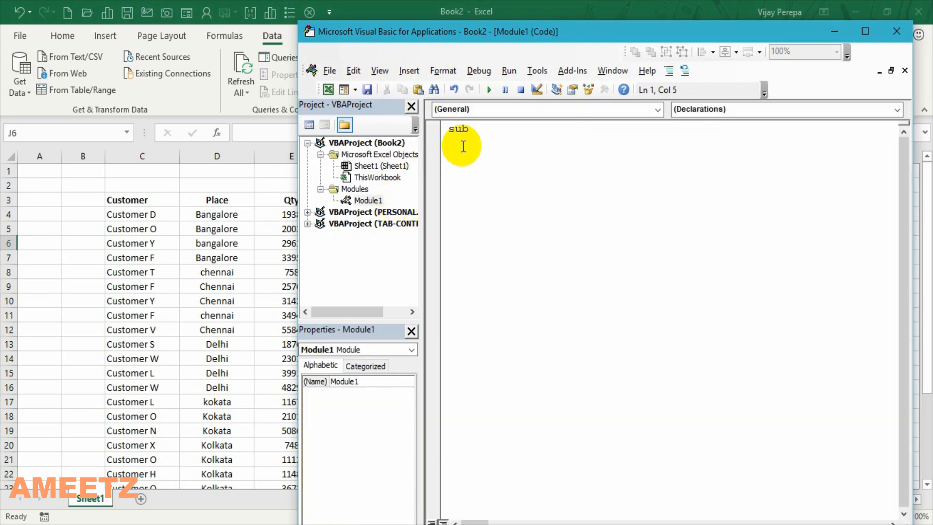
text(basic)
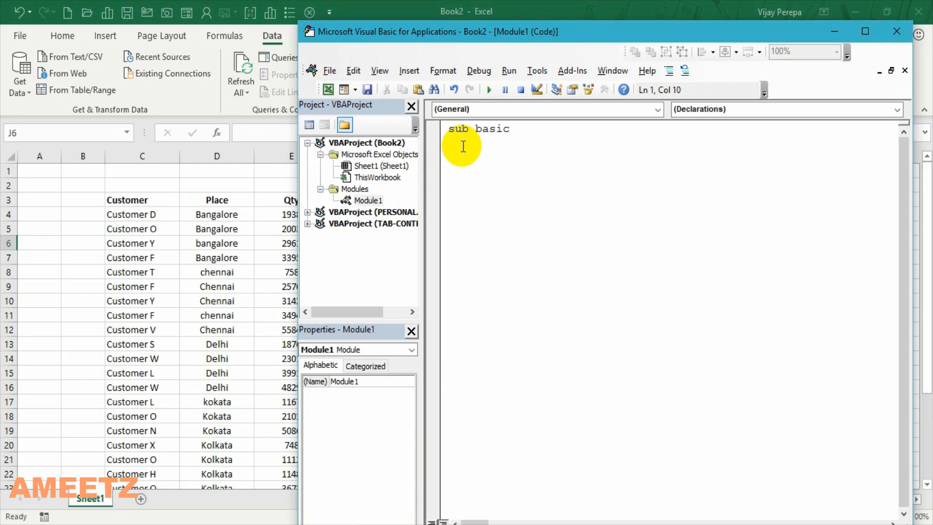
text(sort vi)
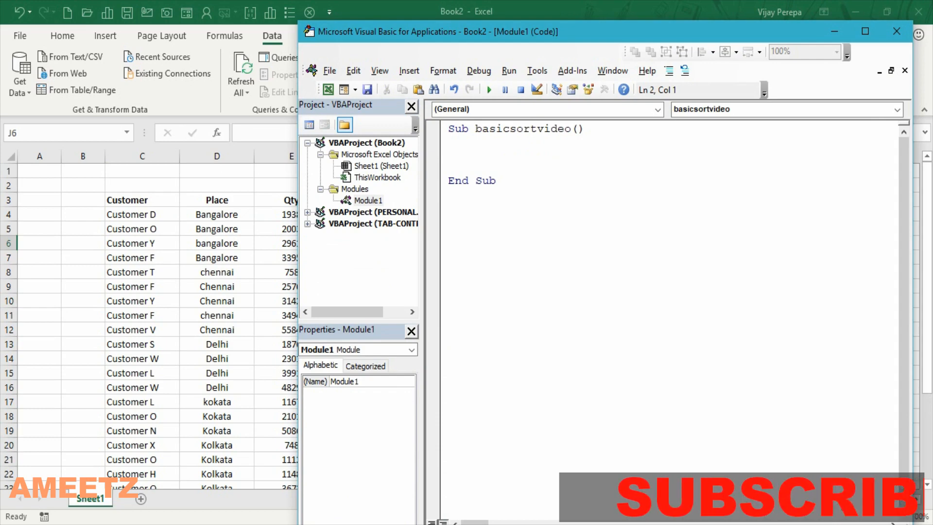
Declare rng and Set rng = Range("c3", Range("c3").End(xlDown).End(xlToRight))
text(dim rng as)
click(672, 167)
text(set rng =)
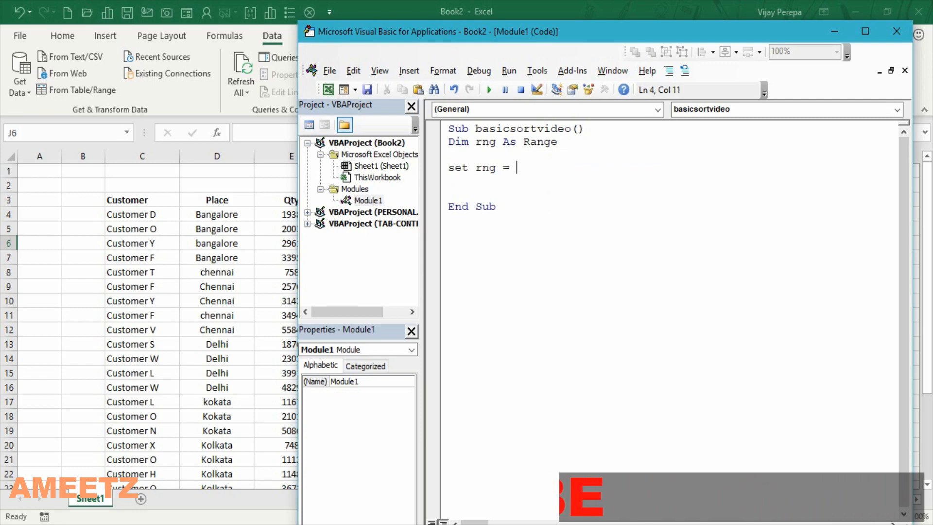
text(range()
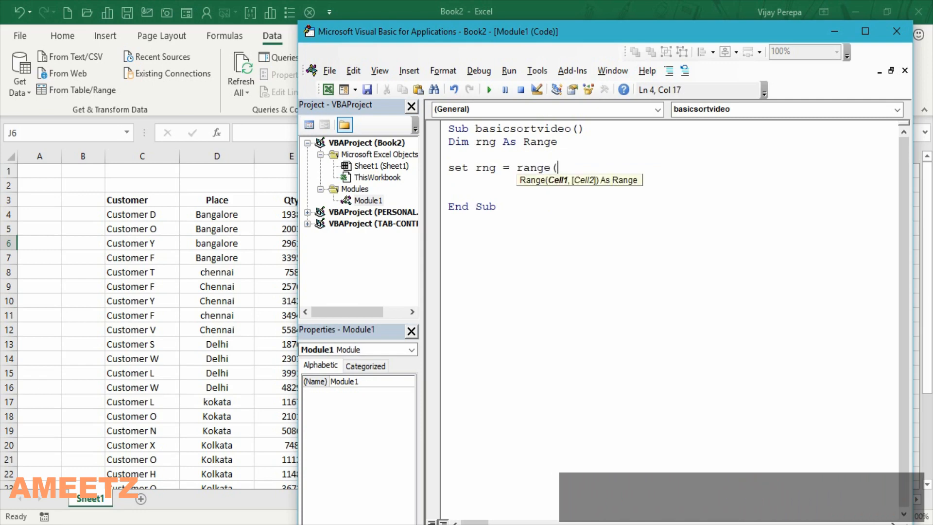
text("c3)
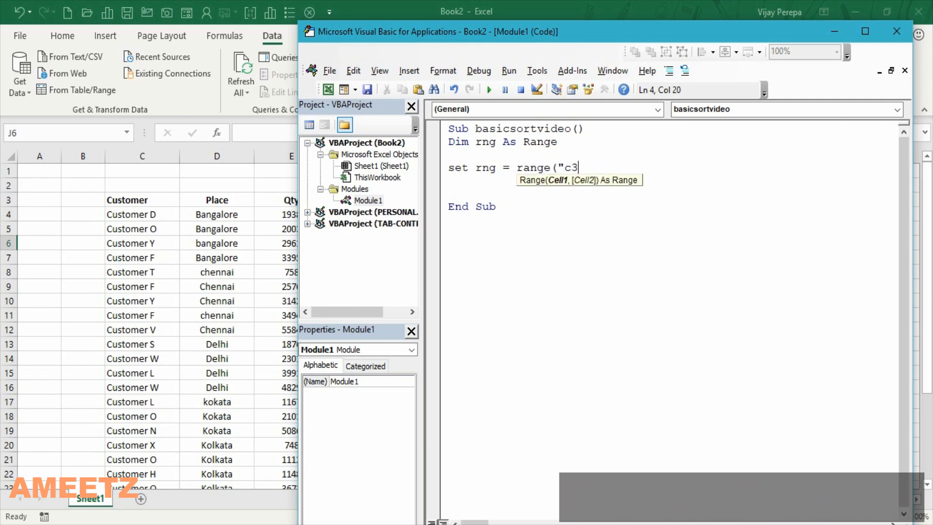
text(",range()
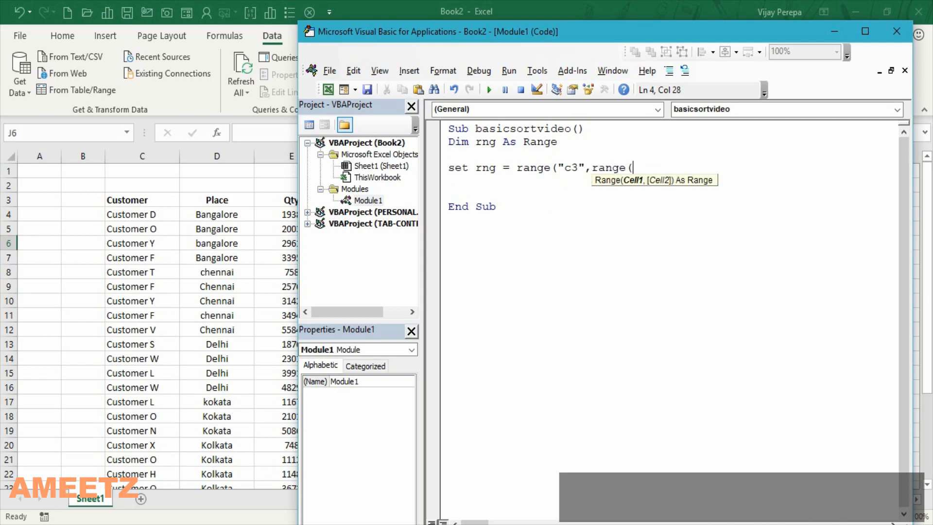
text("c3")
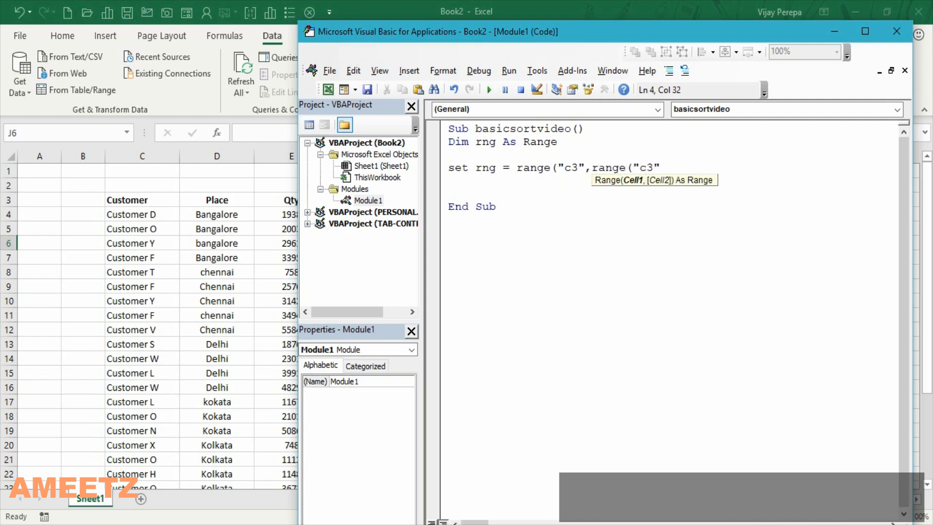
text(.end)
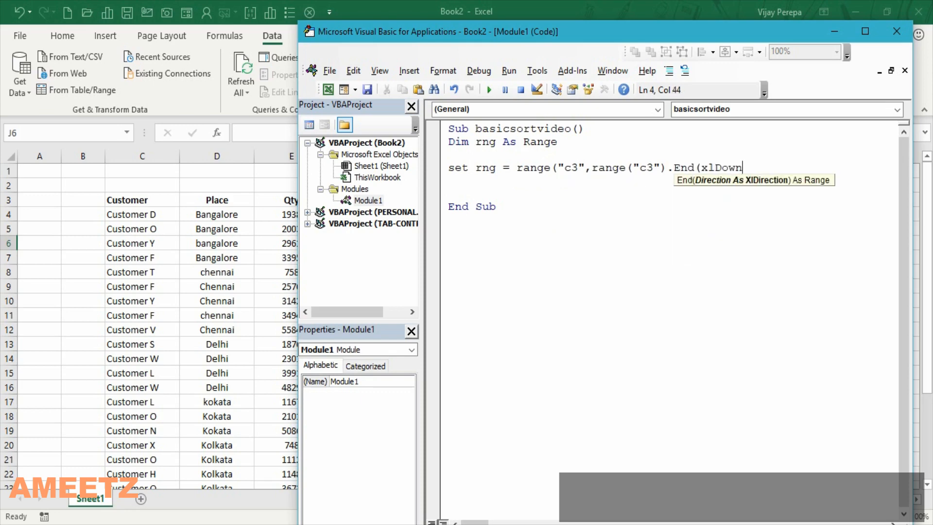
text(.end)
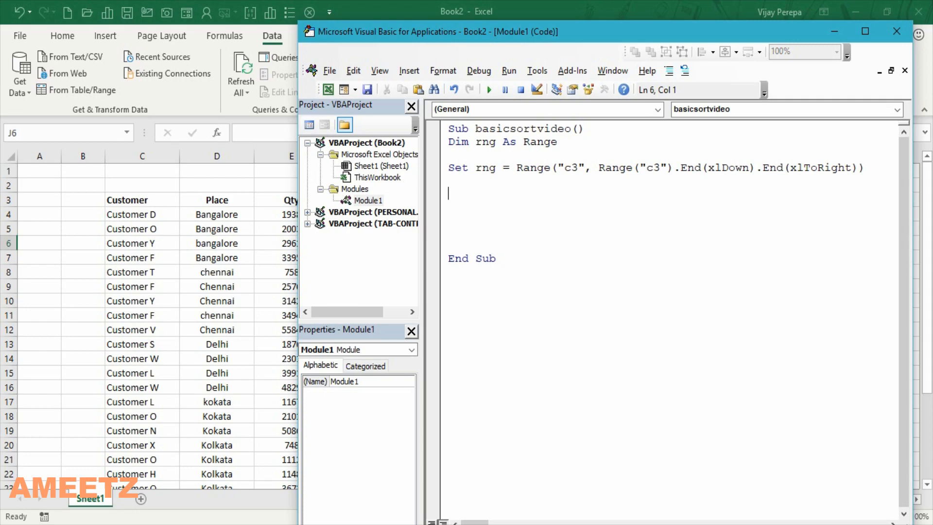
Write an empty With ActiveSheet.Sort … End With block below the Set line
text(with)
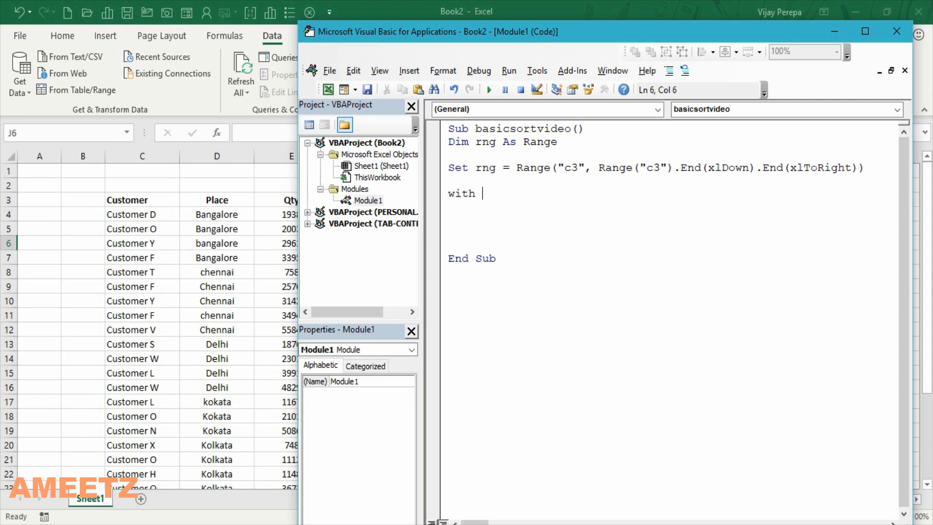
text(ac)
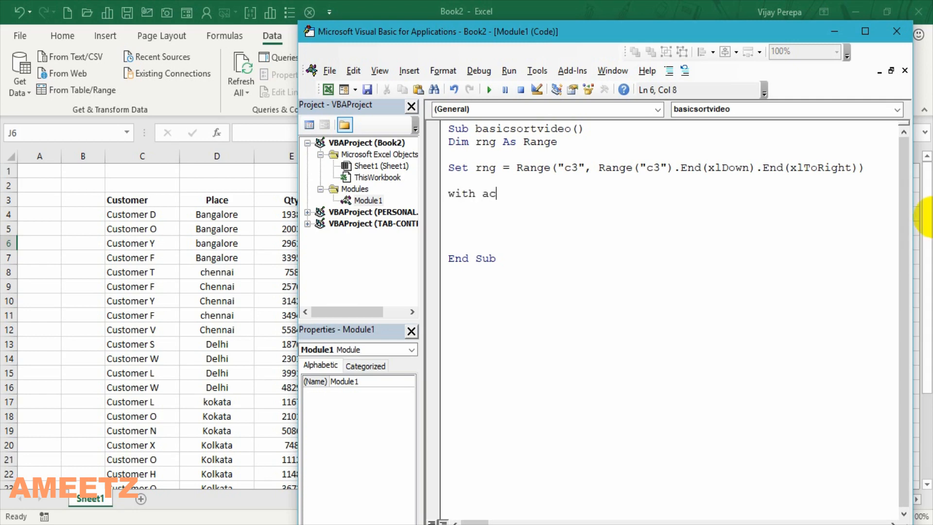
text(tivesheet.sort)
click(672, 232)
text(end wit)
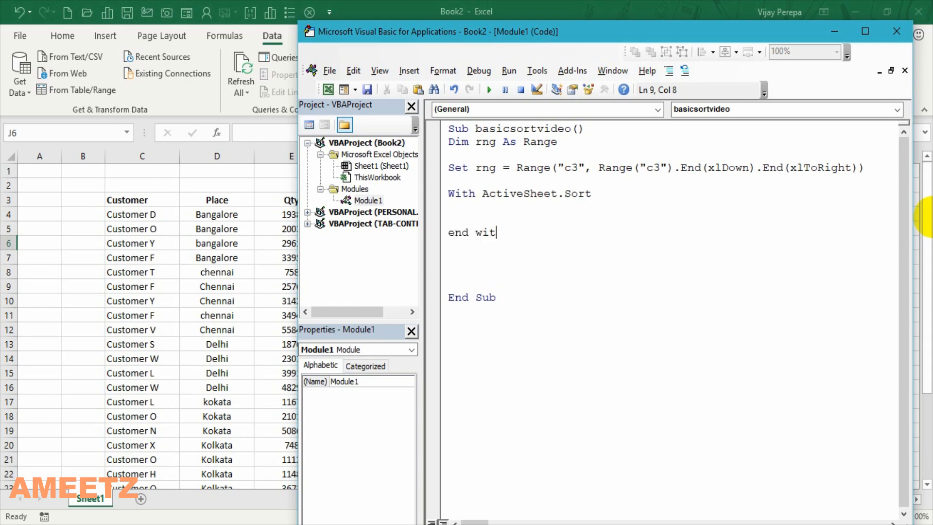
text(h)
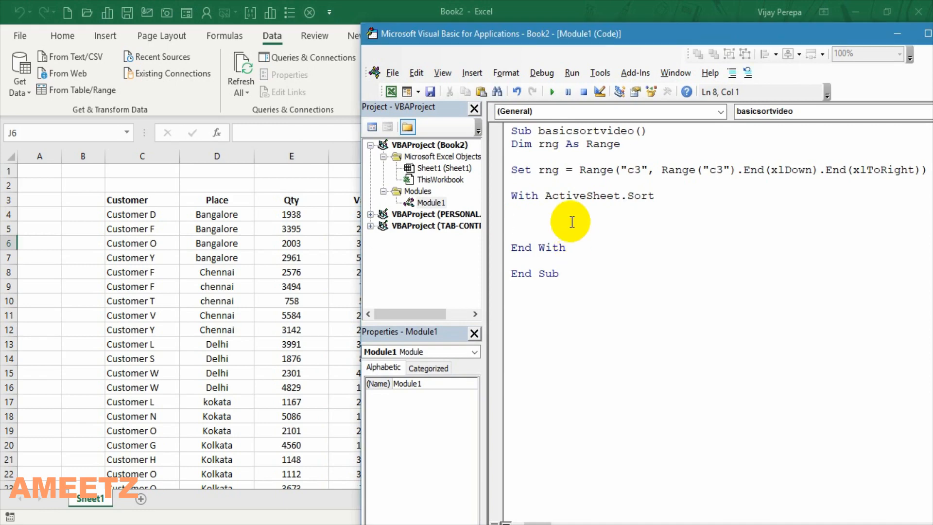
Add comments: 'clear the previous sort criteria, 'header, 'orientation, 'range, 'add the fields
text('clear t)
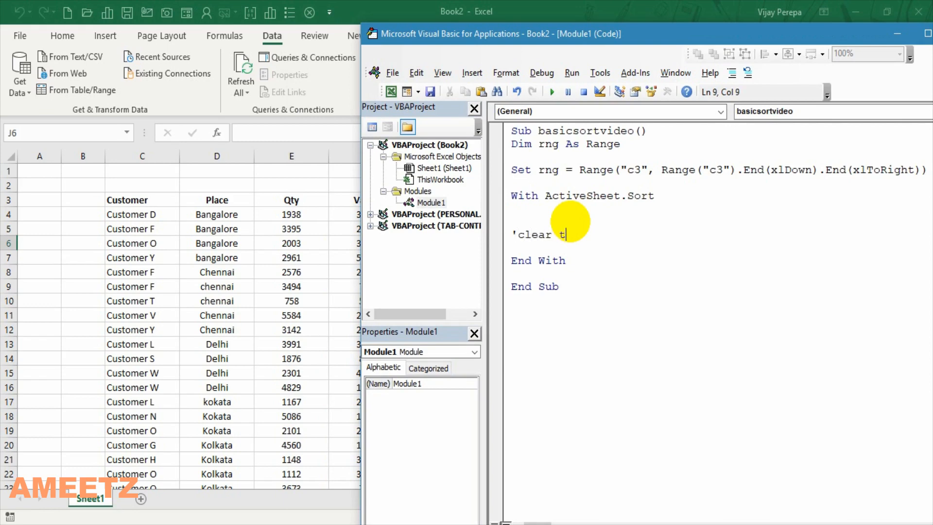
text(he previ)
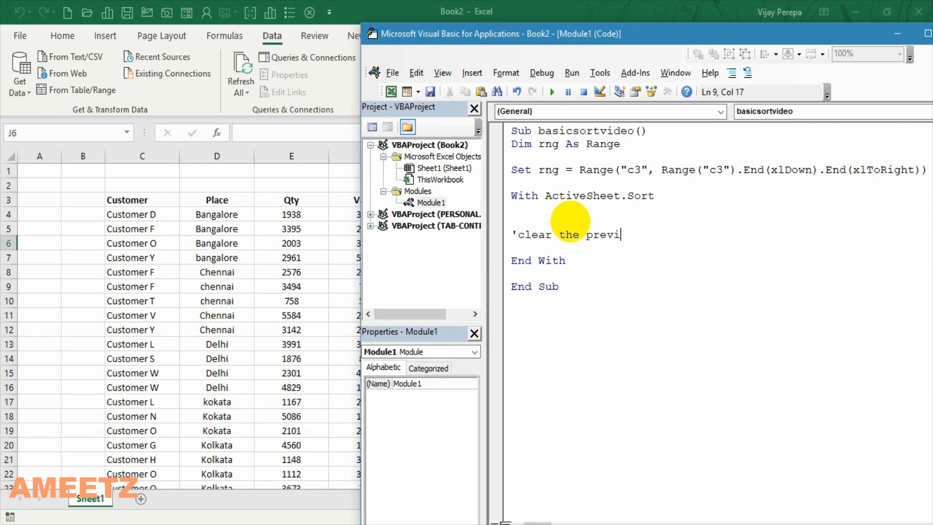
text(ois)
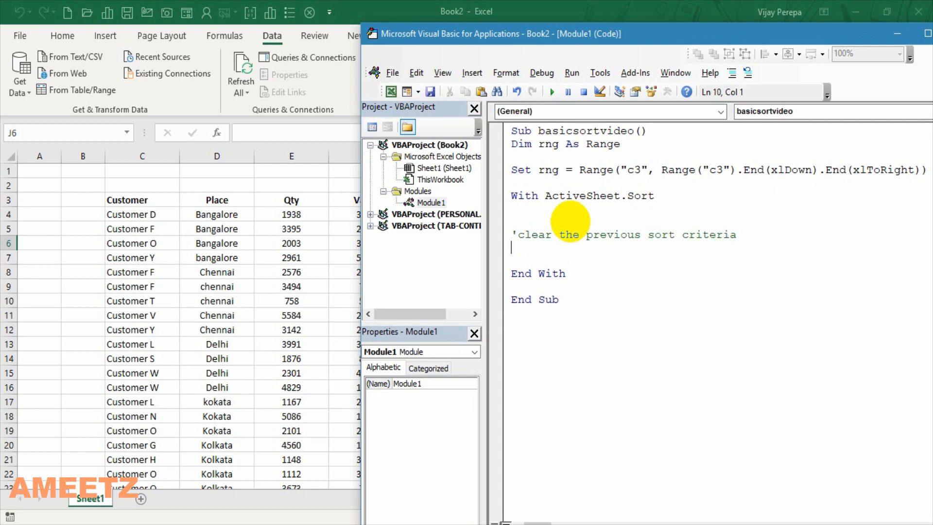
text(')
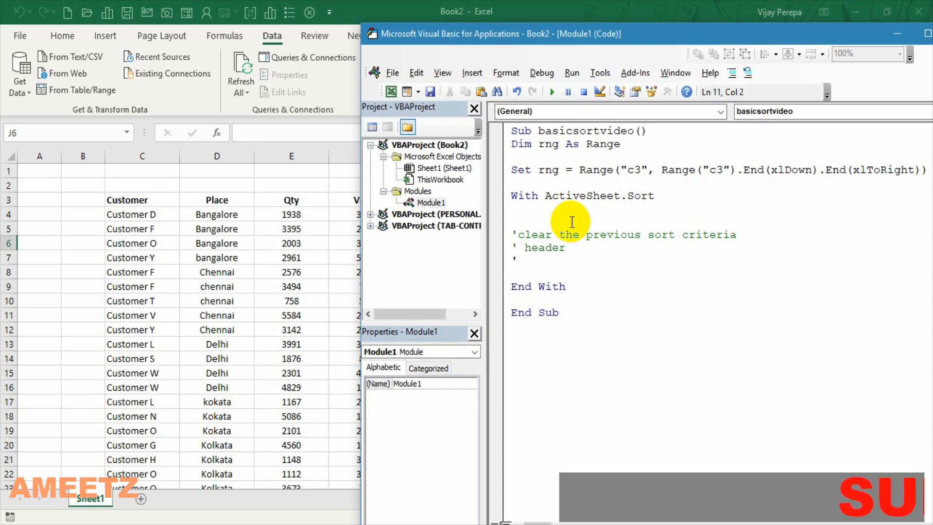
text('or)
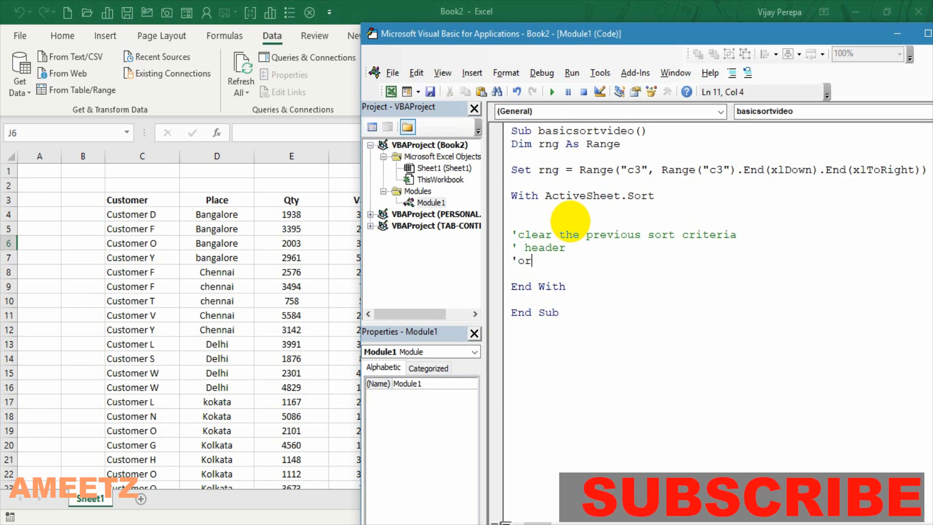
text(ientation)
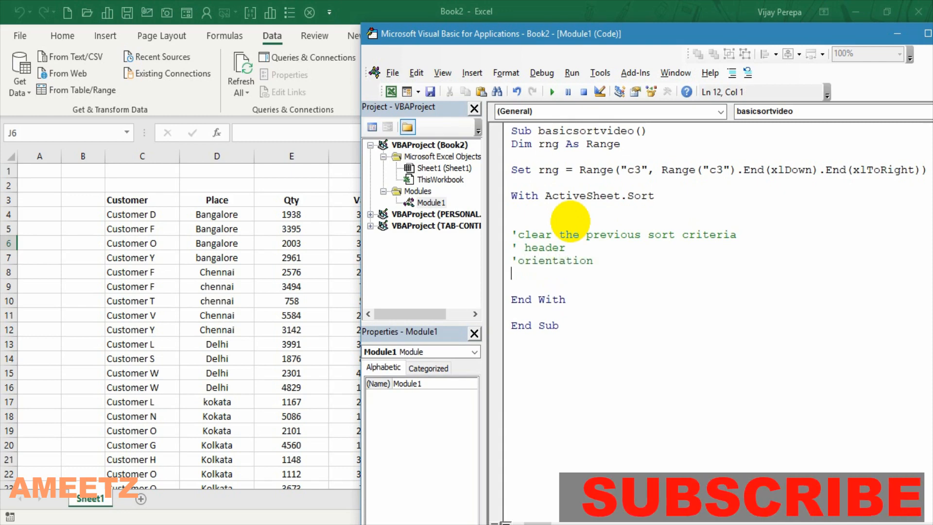
text(')
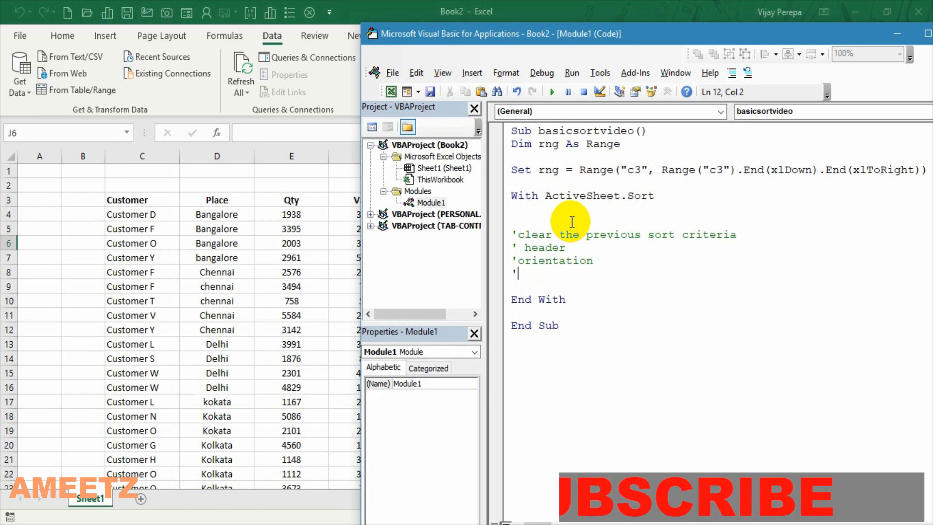
text(ra)
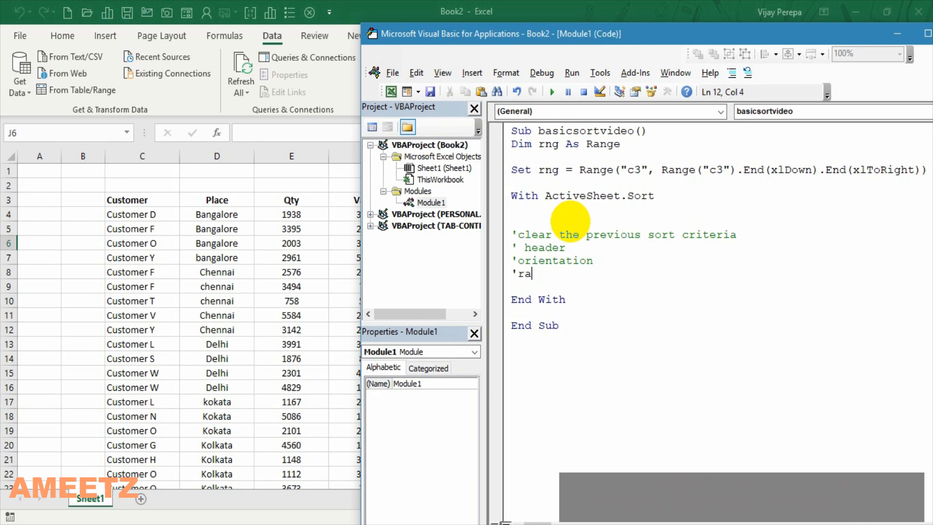
text(nge)
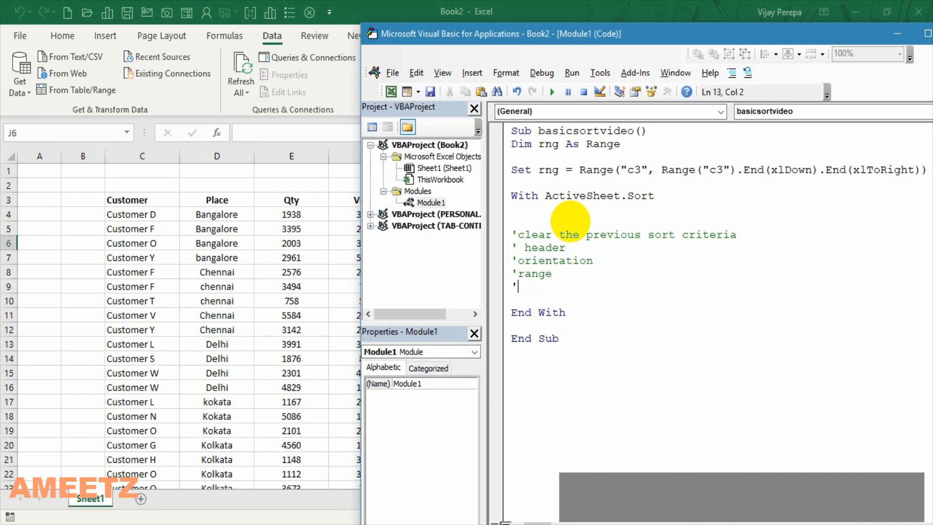
text(add the)
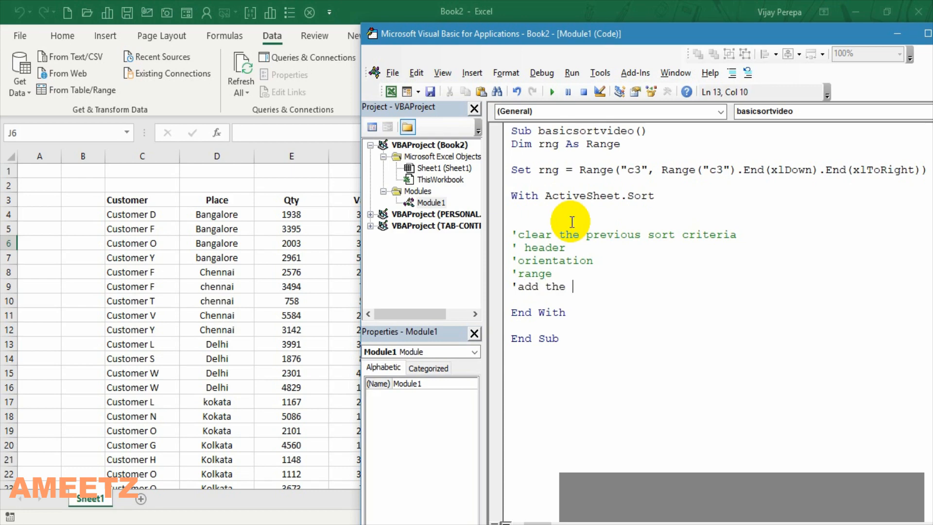
text(fields)
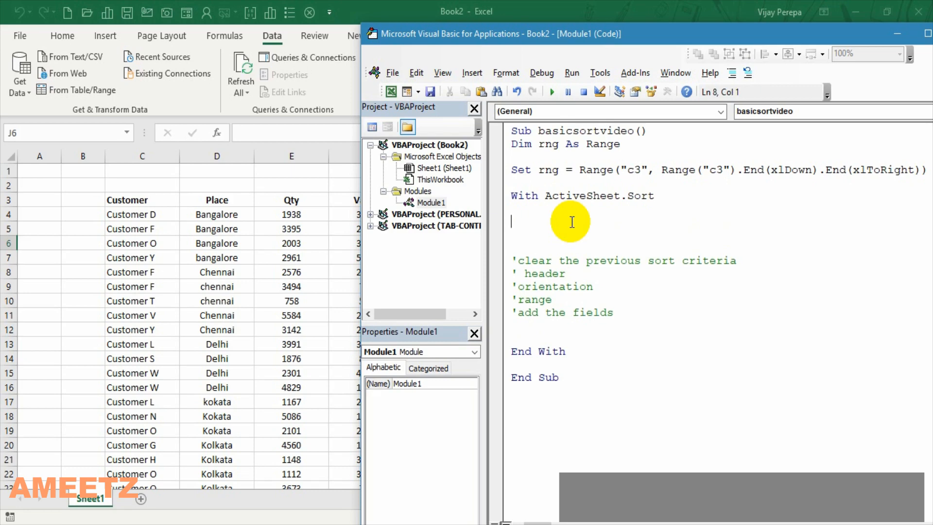
Write .SortFields.Clear and .Header = xlYes inside the With block
text(.)
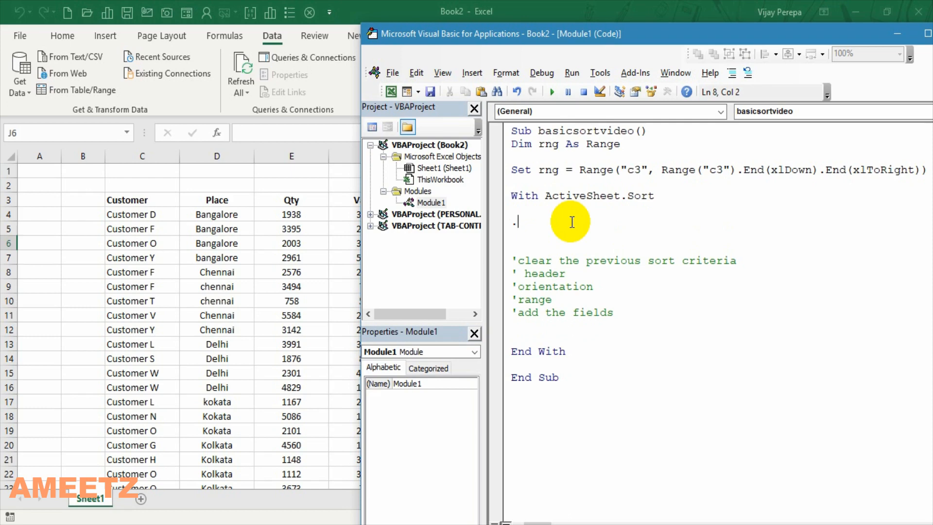
text(sortf)
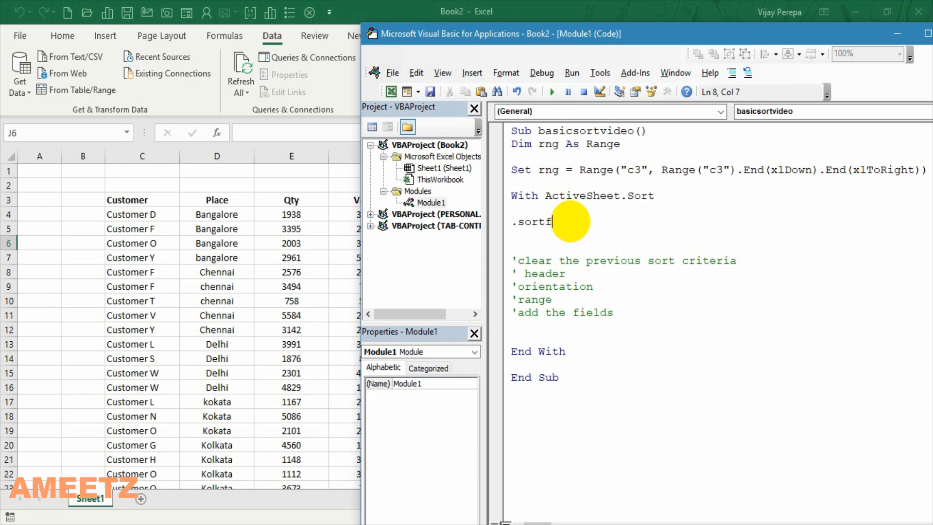
text(ields.)
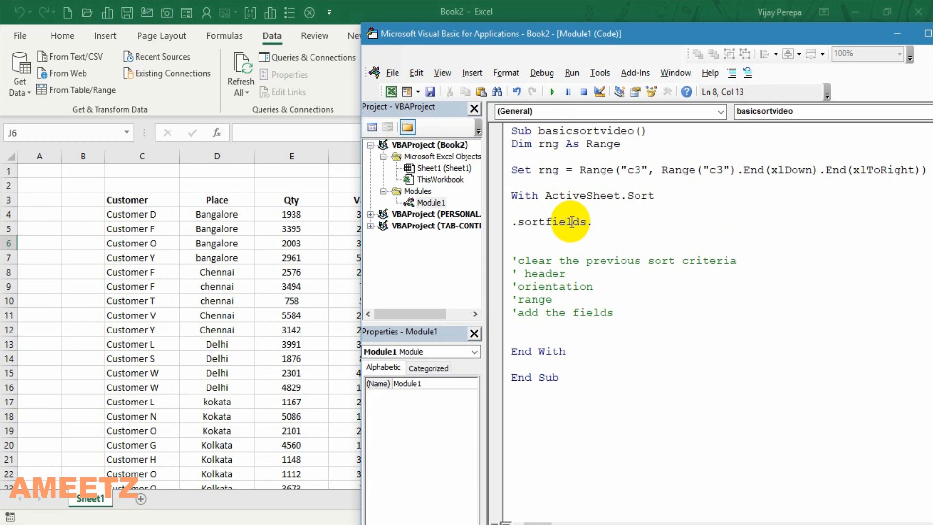
text(.Clear)
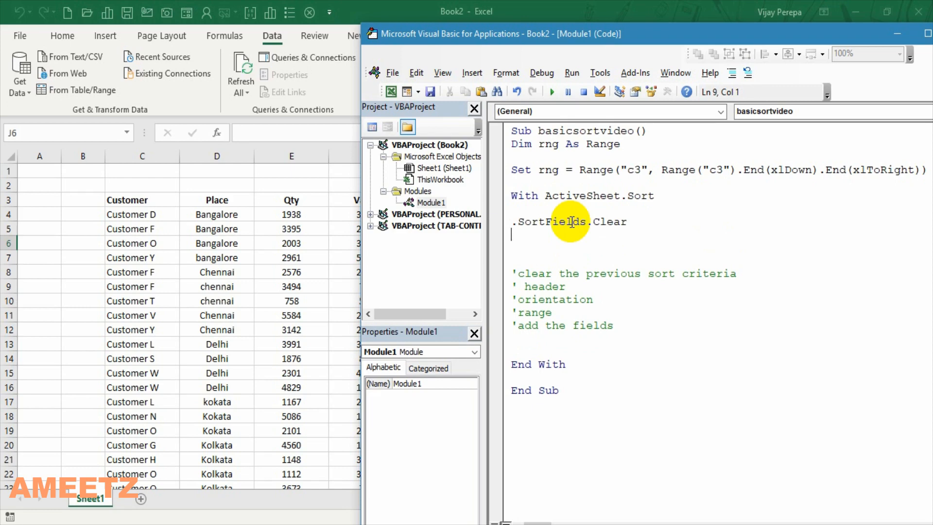
text(.)
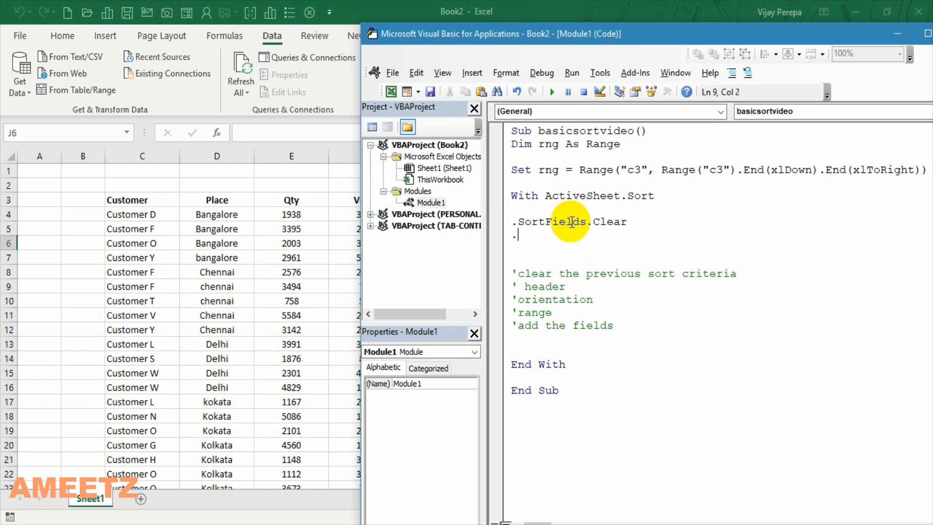
text(header)
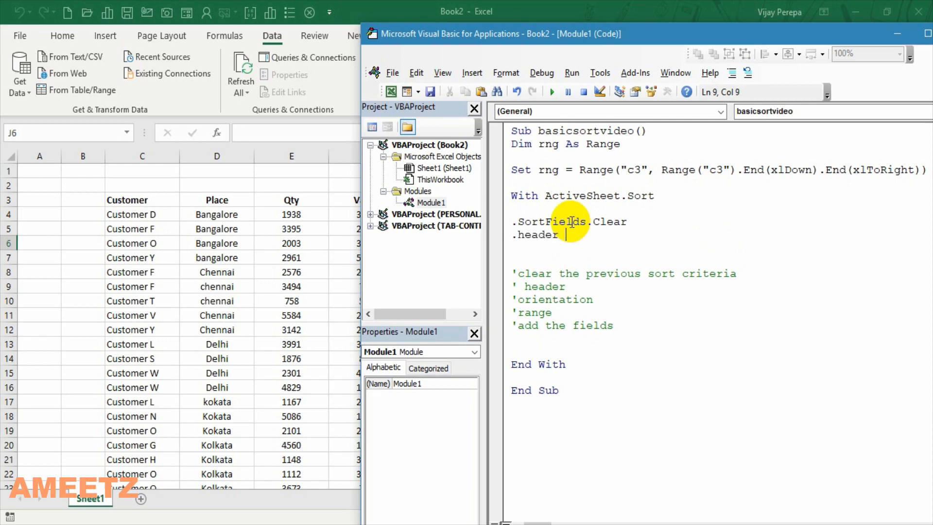
text(= xlYes)
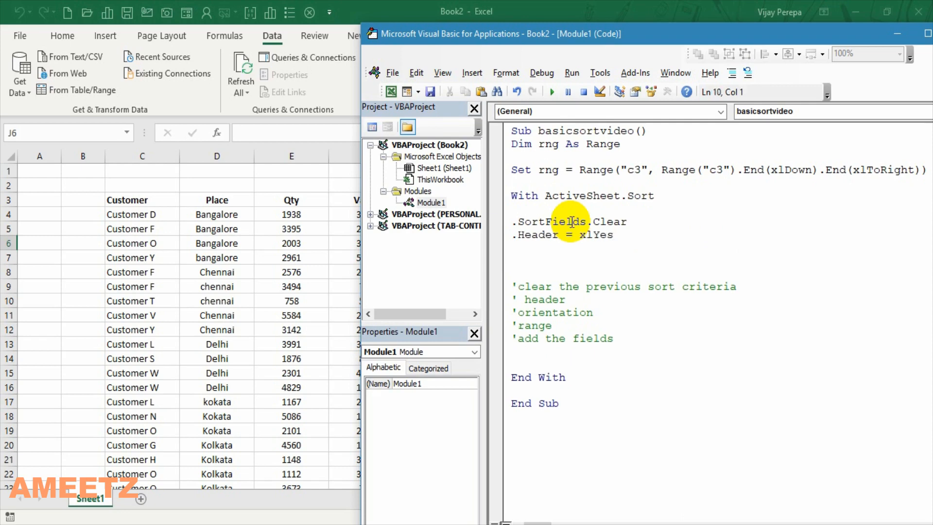
Write .Orientation = xlTopToBottom and .SetRange rng
text(.or)
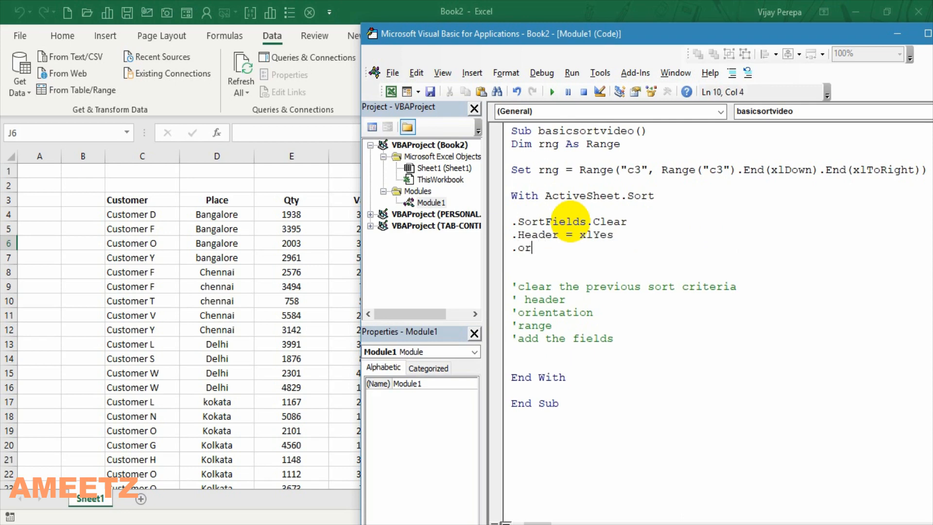
text(ientation)
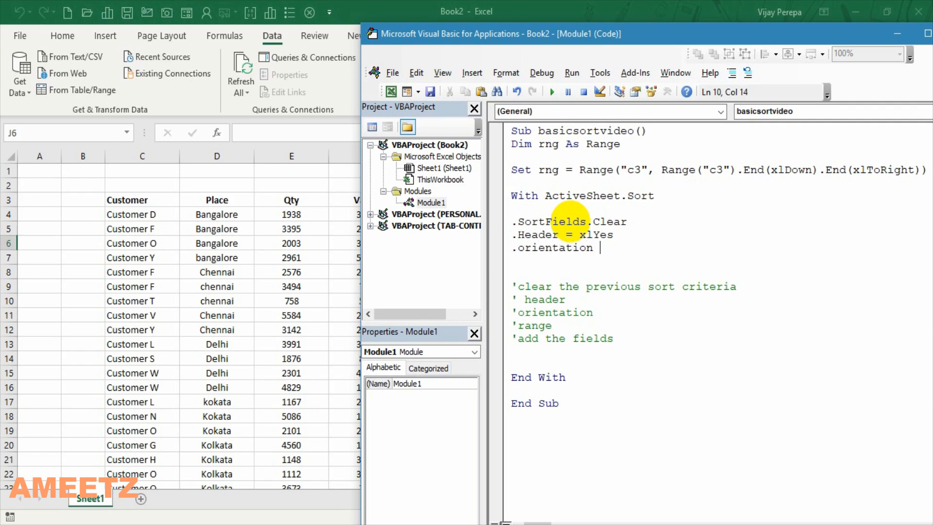
text(= xlto)
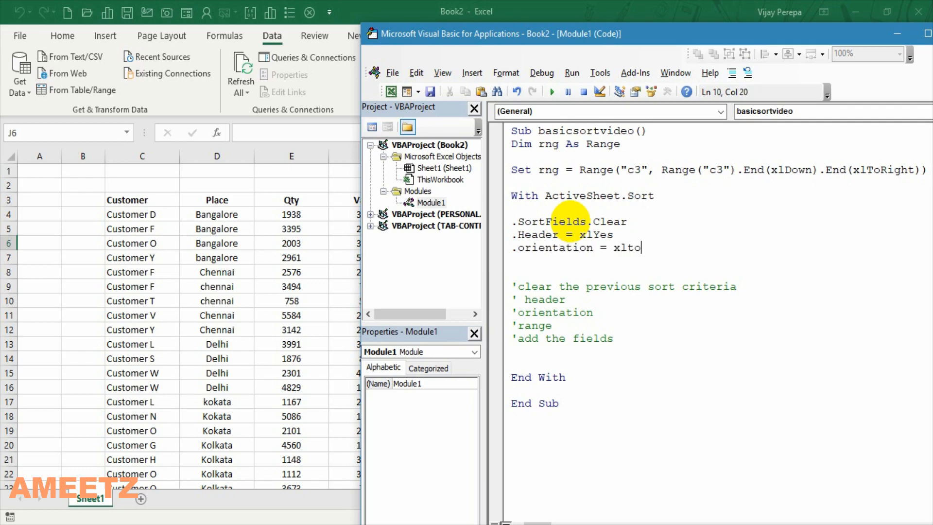
text(pto)
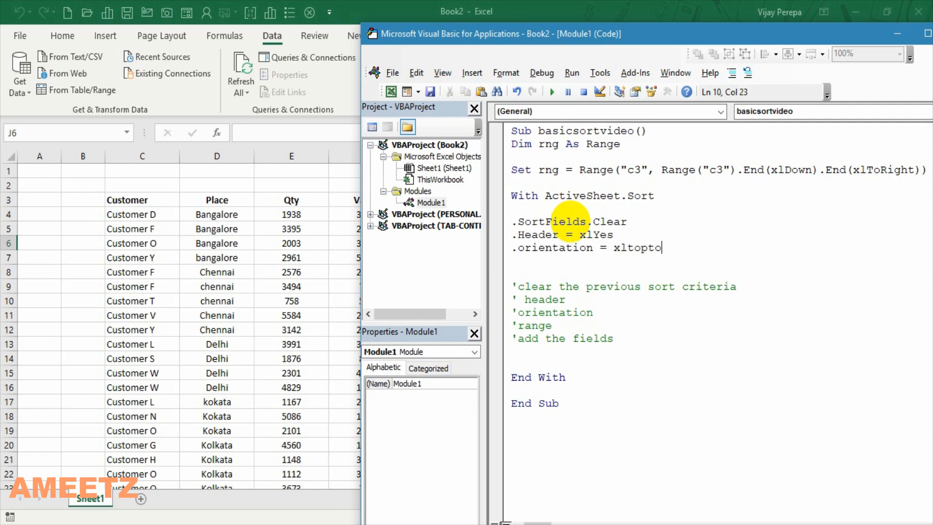
text(bottom)
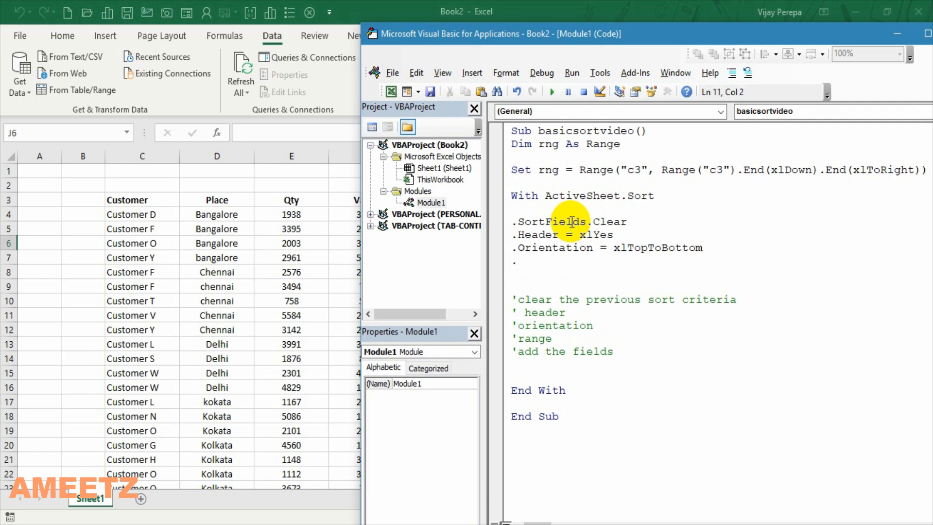
text(.setr)
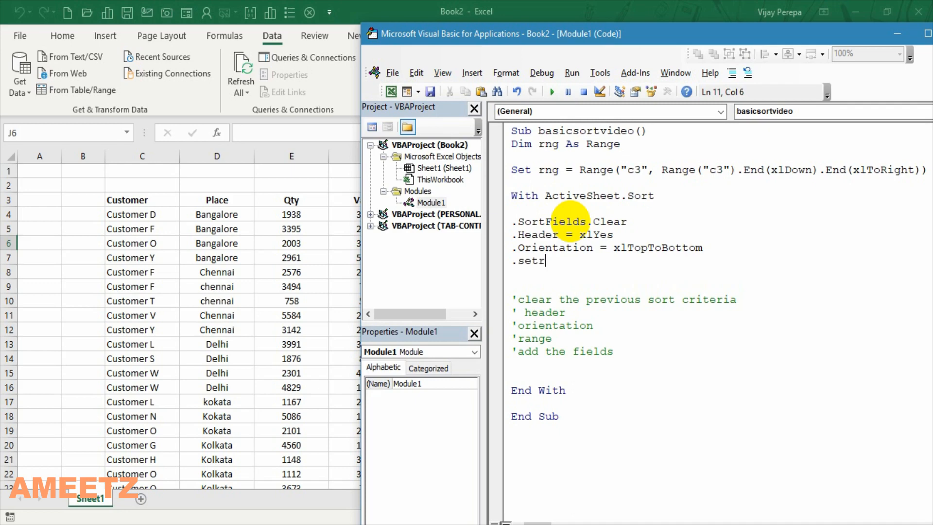
text(ange rn)
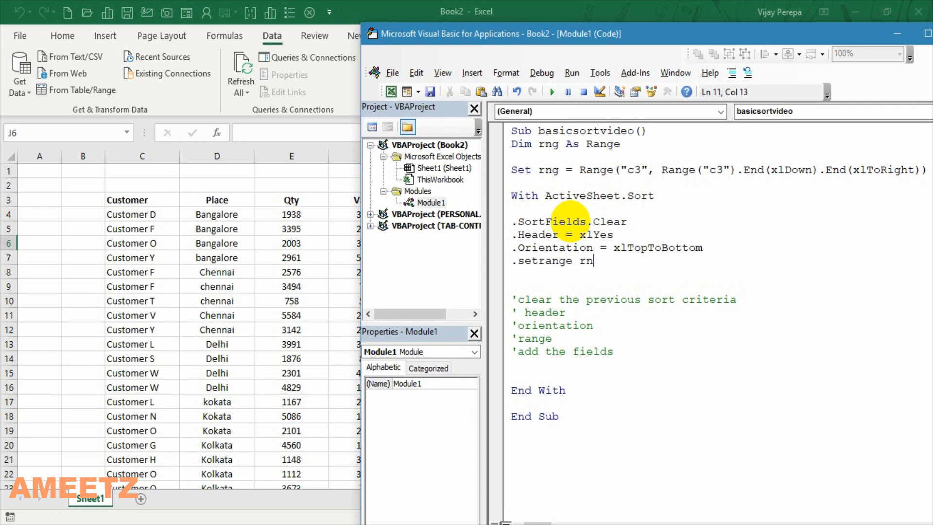
key(enter)
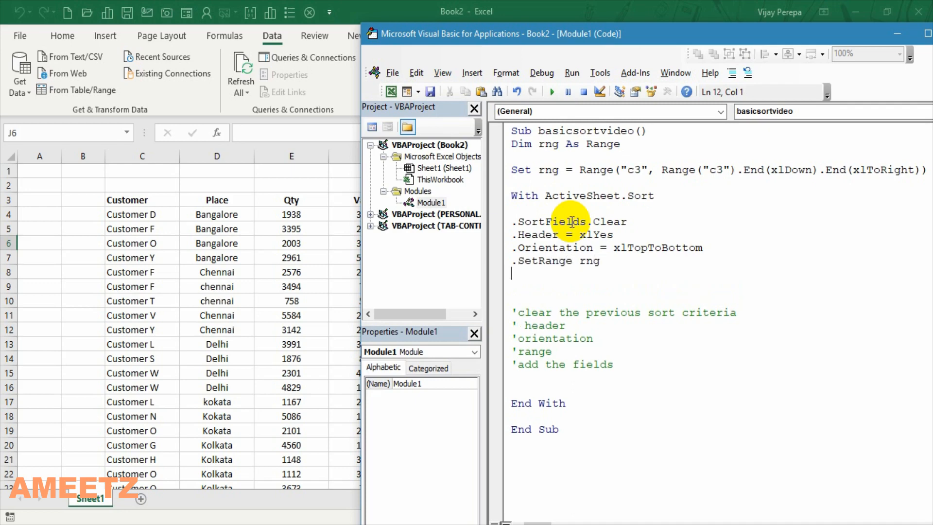
Write .SortFields.Add Key:=Range("c:c"), Order:=xlAscending
text(.)
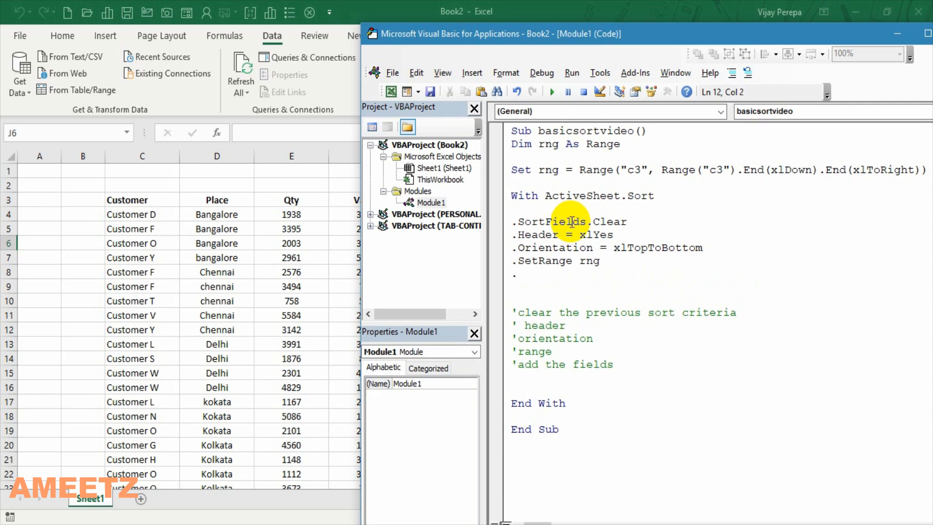
text(sortfields.)
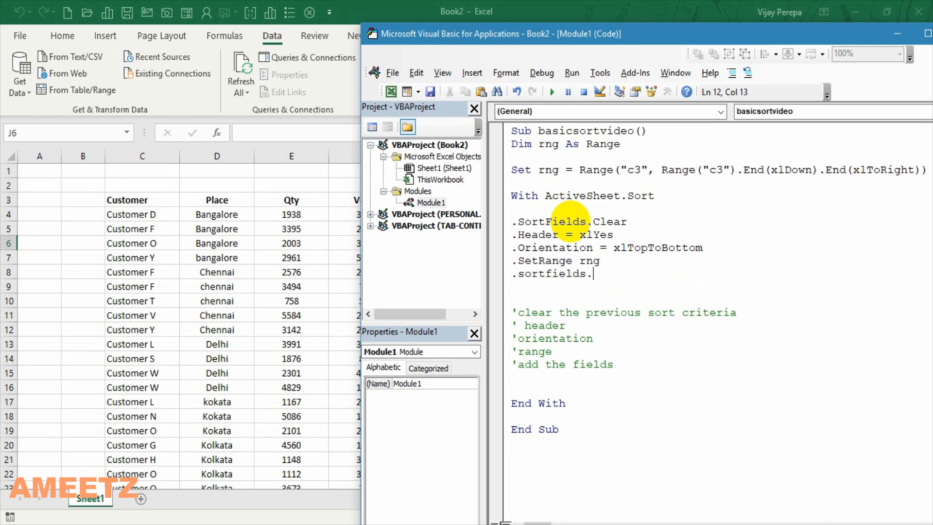
text(add key:=)
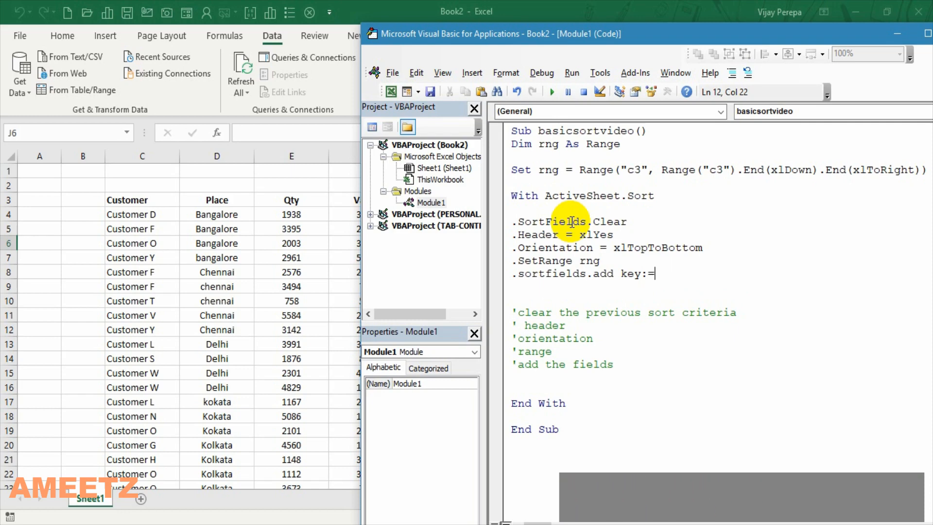
text(range(:)
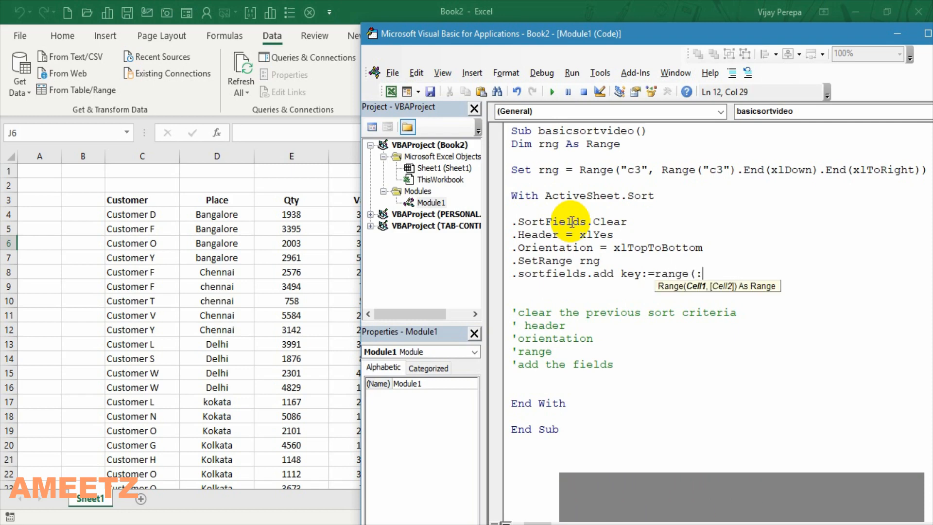
text(c)
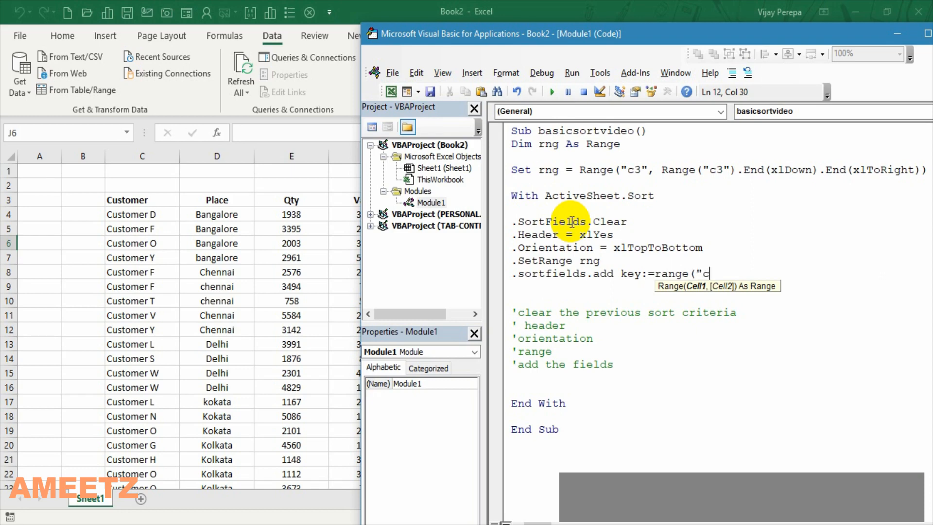
text(:c"))
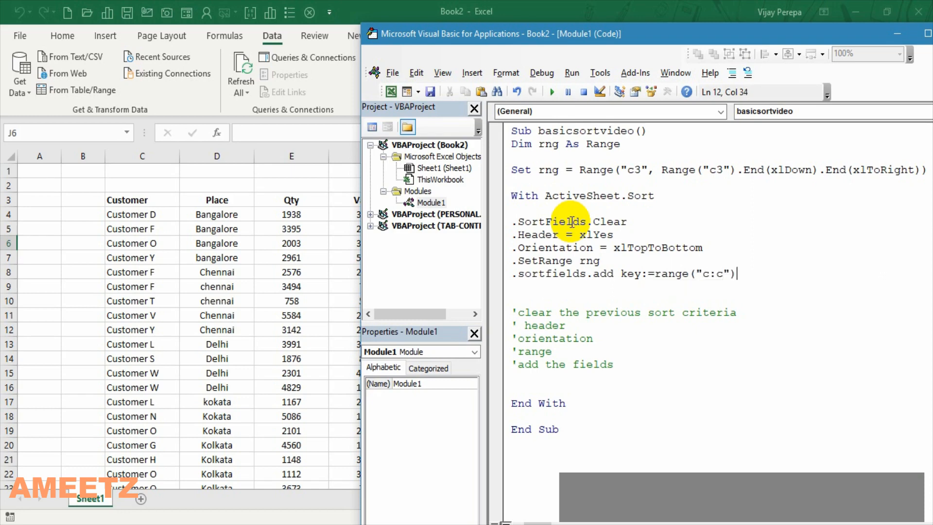
text(,xl)
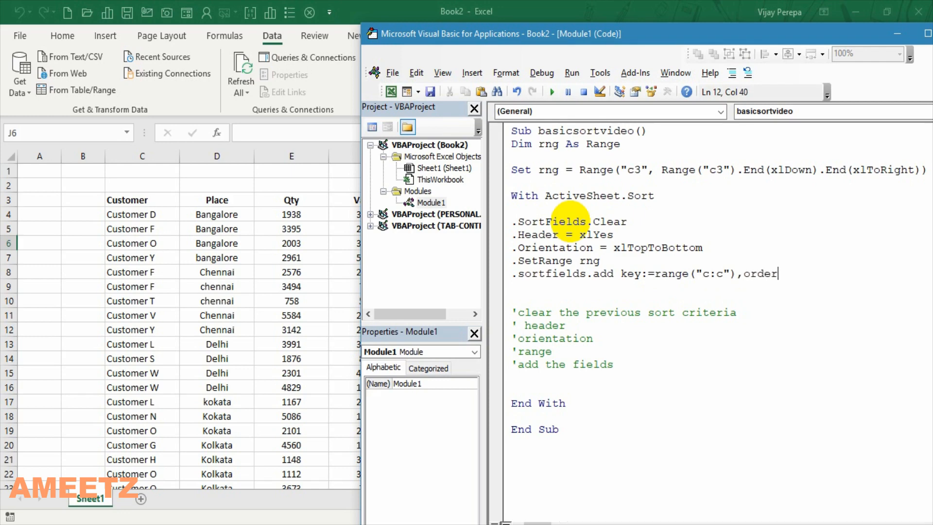
text(:=xla)
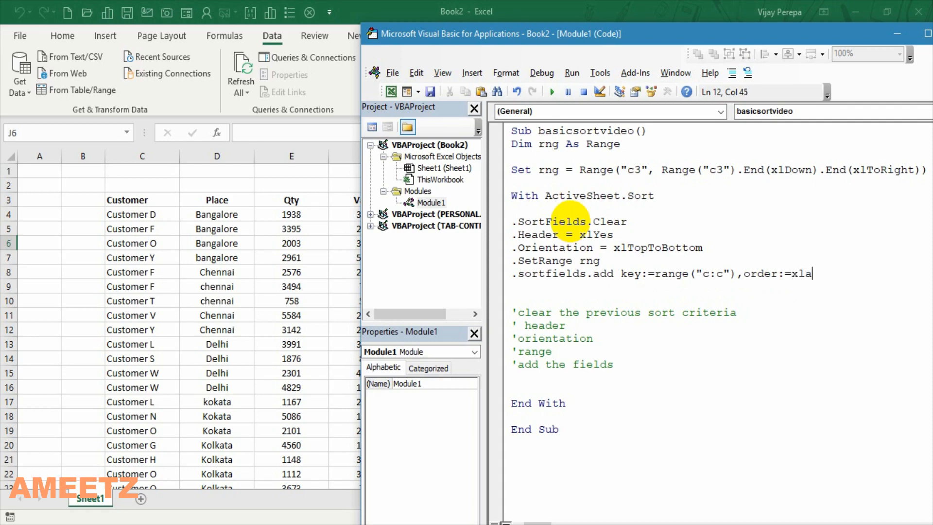
text(sc)
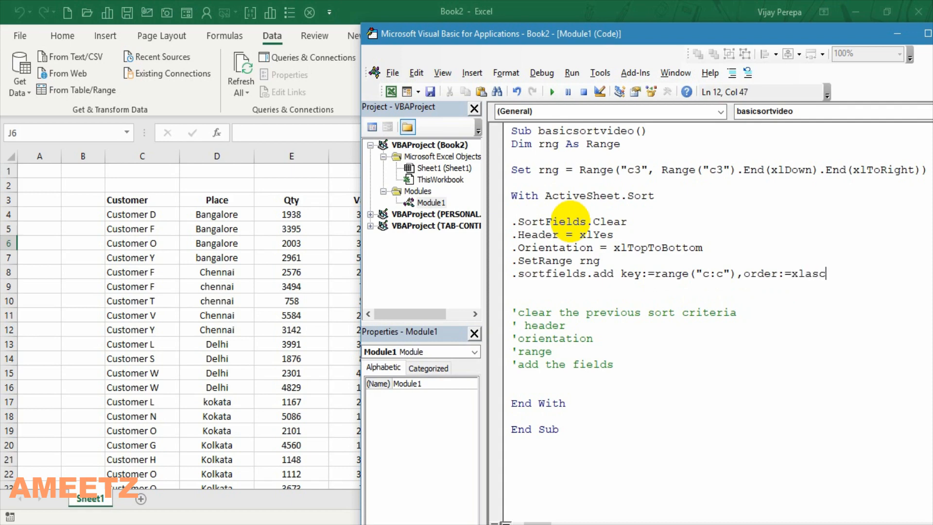
key(enter)
text(.SortFields.Add Key:=Range("d:d"), Order:=xld)
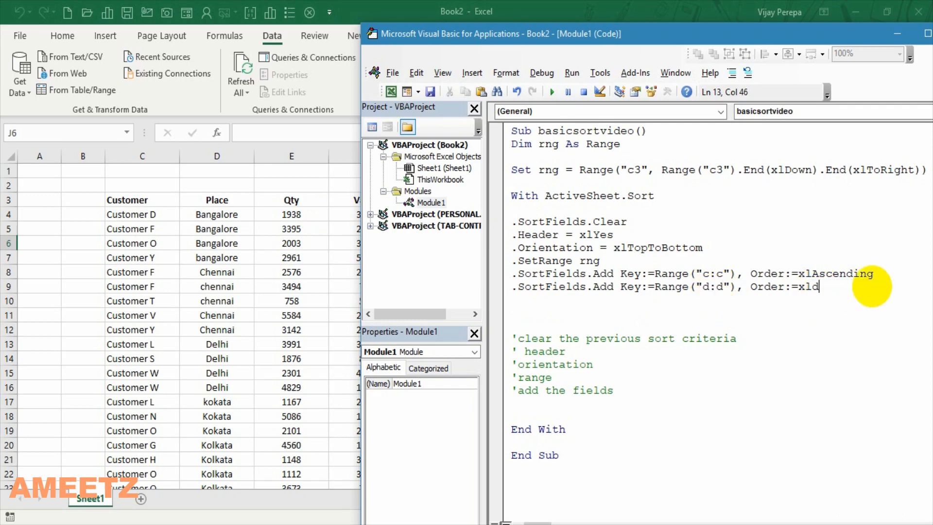
Write the second key .SortFields.Add Key:=Range("d:d"), Order:=xlDescending
text(escendin)
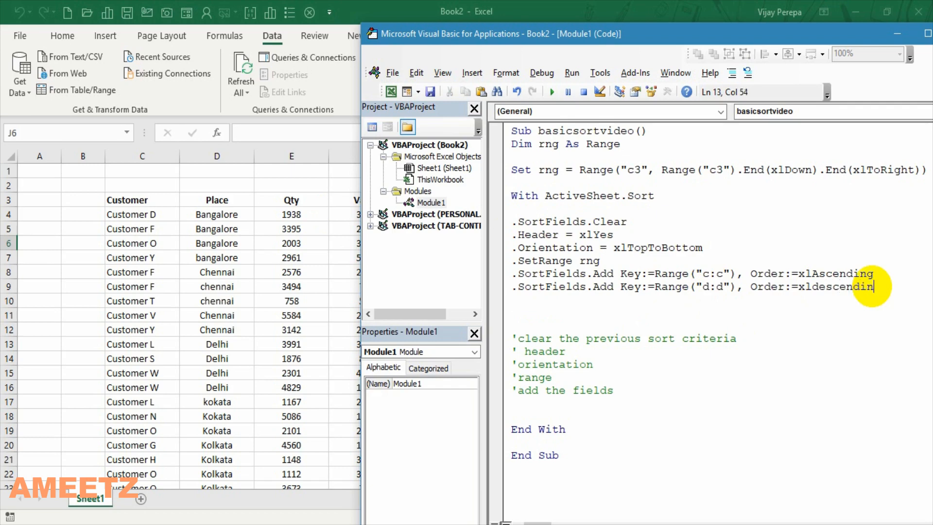
key(enter)
text(.)
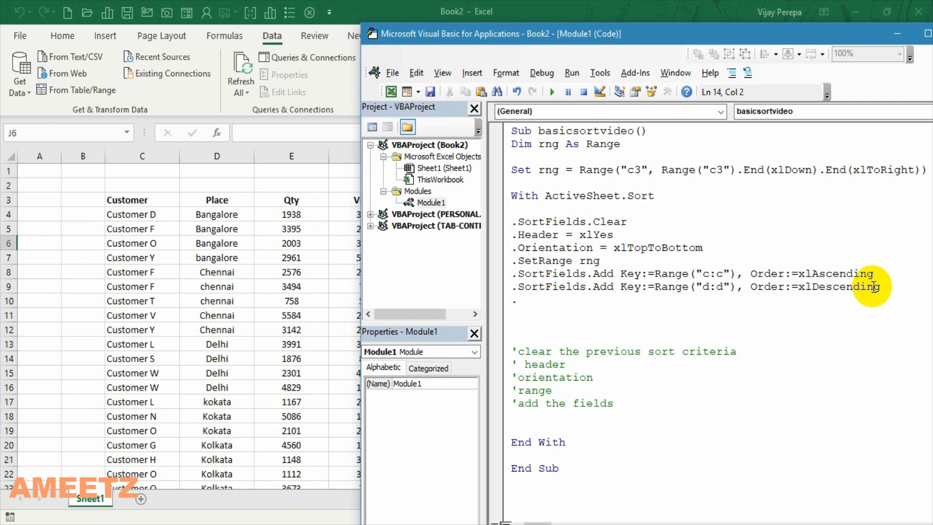
End the sort block with an .Apply line
text(a)
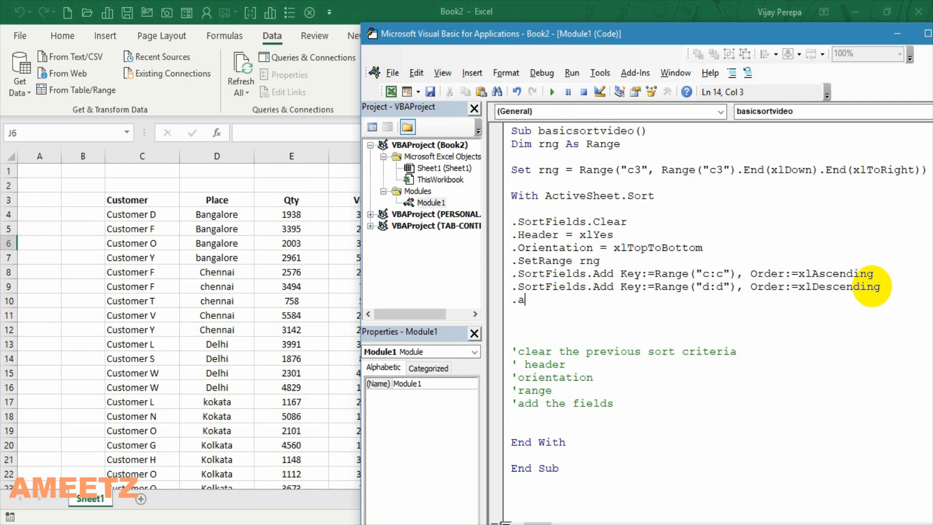
text(pply)
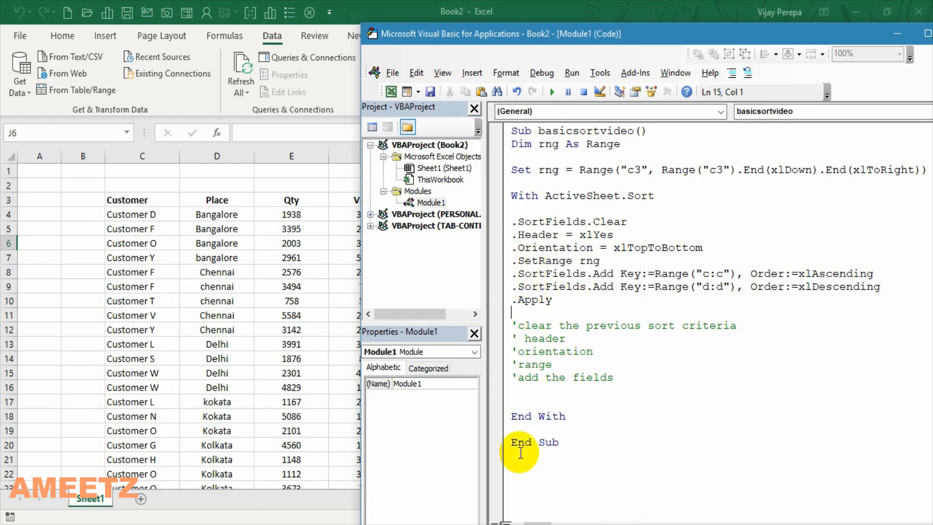
Run the basicsortvideo macro, sorting the table by Customer ascending then Place descending
click(654, 130)
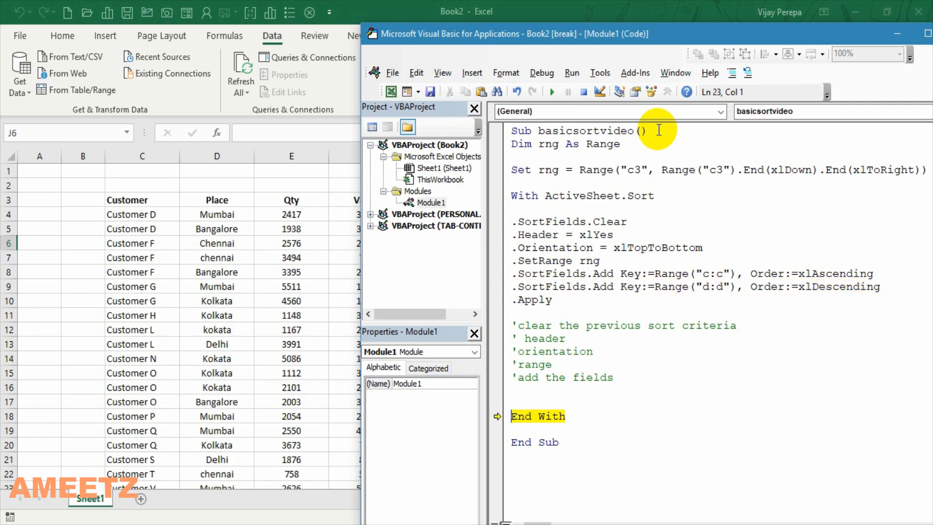
mouse_move(138, 228)
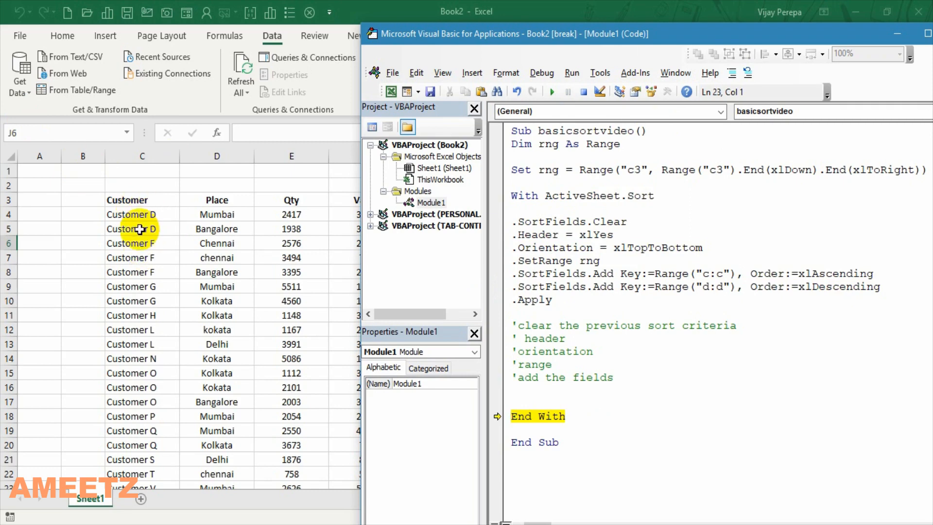